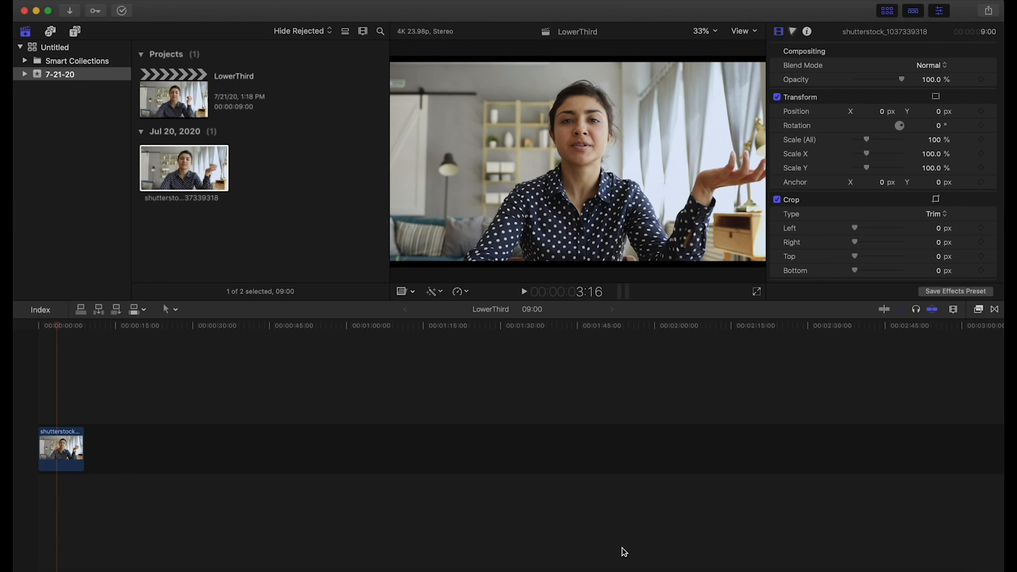
mouse_move(78, 34)
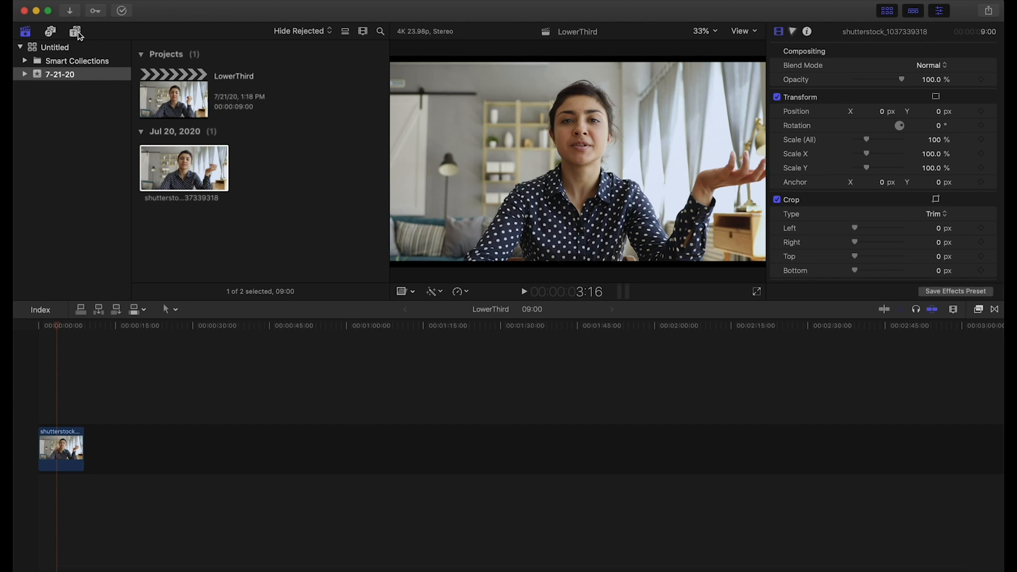
- Show the Lower Thirds category in the Titles and Generators sidebar
click(76, 31)
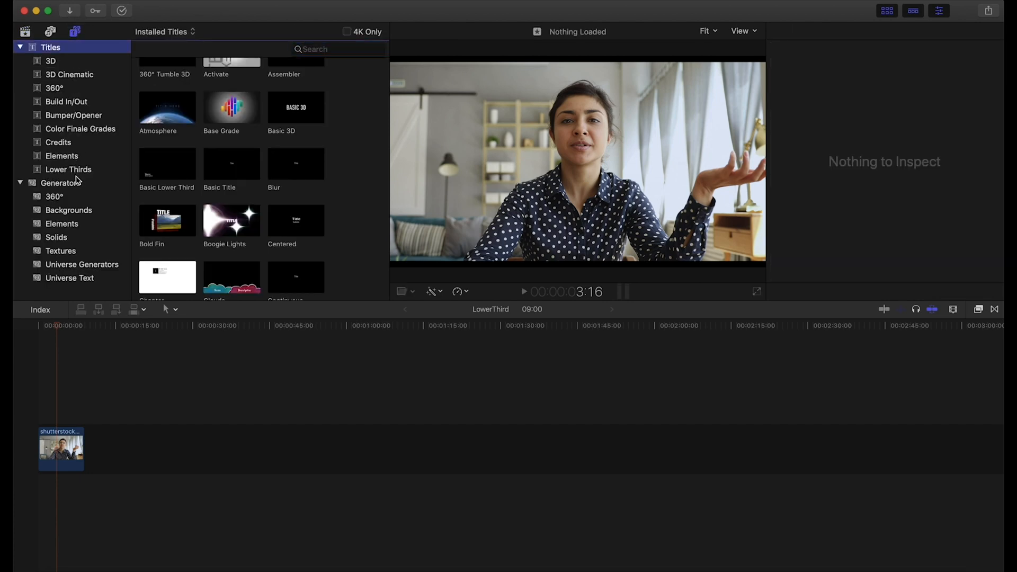
click(68, 169)
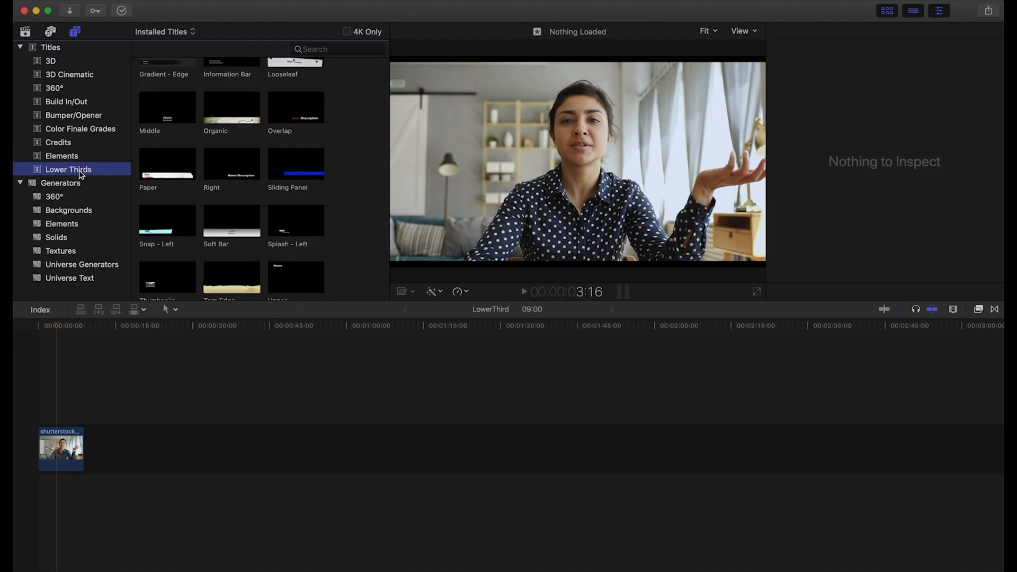
scroll(up, 3)
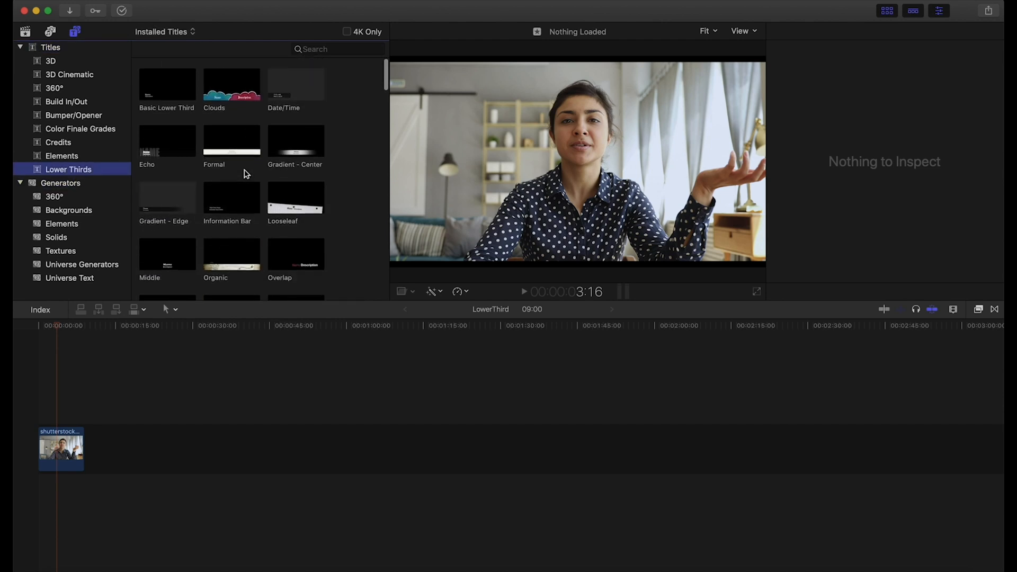
mouse_move(245, 173)
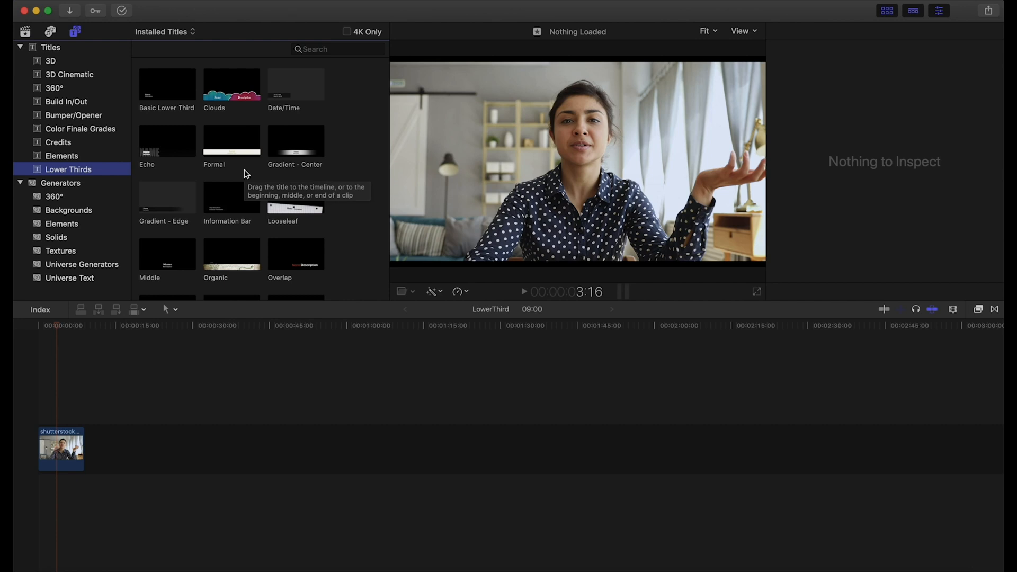
scroll(down, 3)
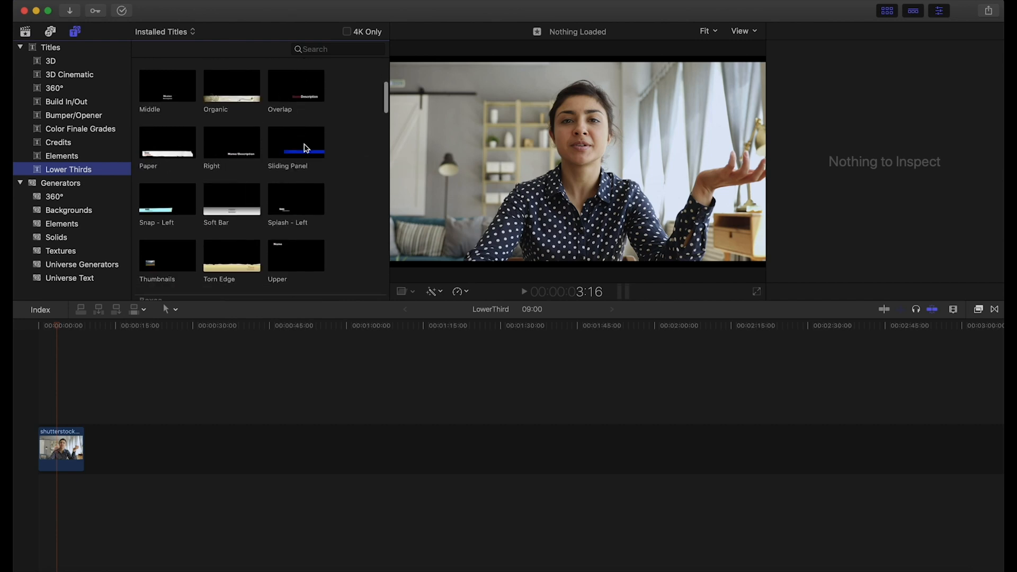
- Skim several lower-third templates, ending on the Basic Lower Third preview
click(231, 203)
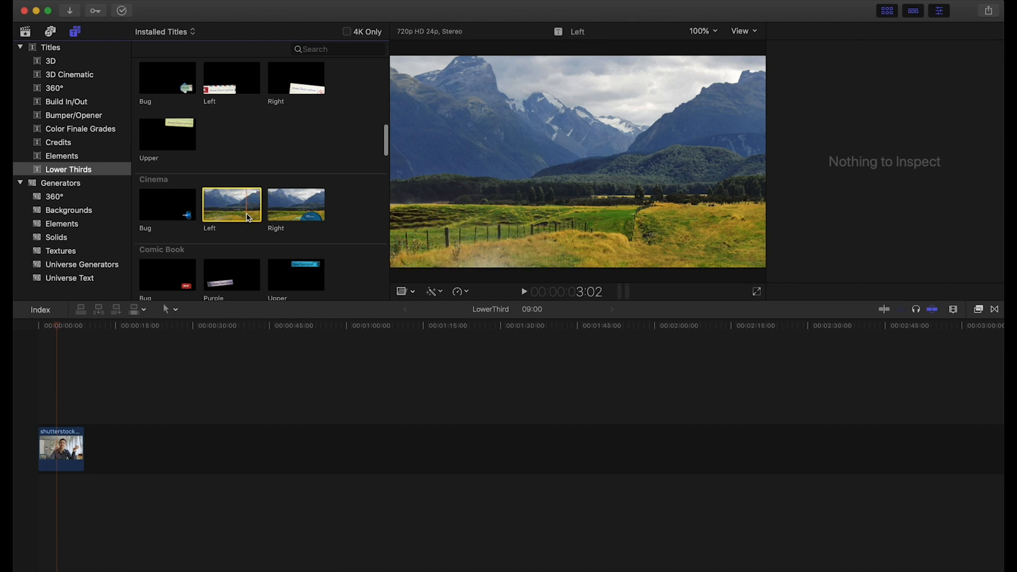
click(296, 154)
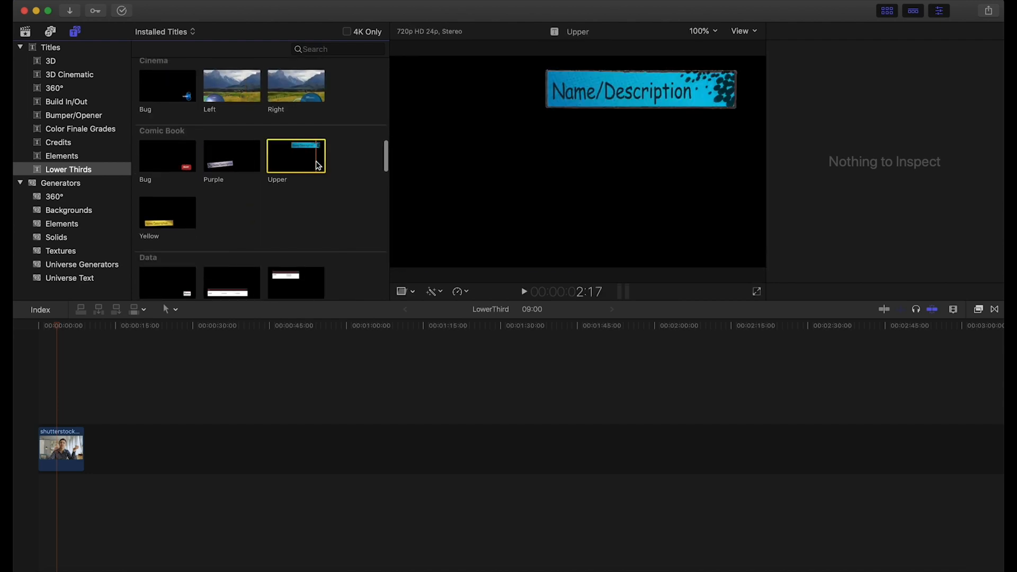
scroll(down, 3)
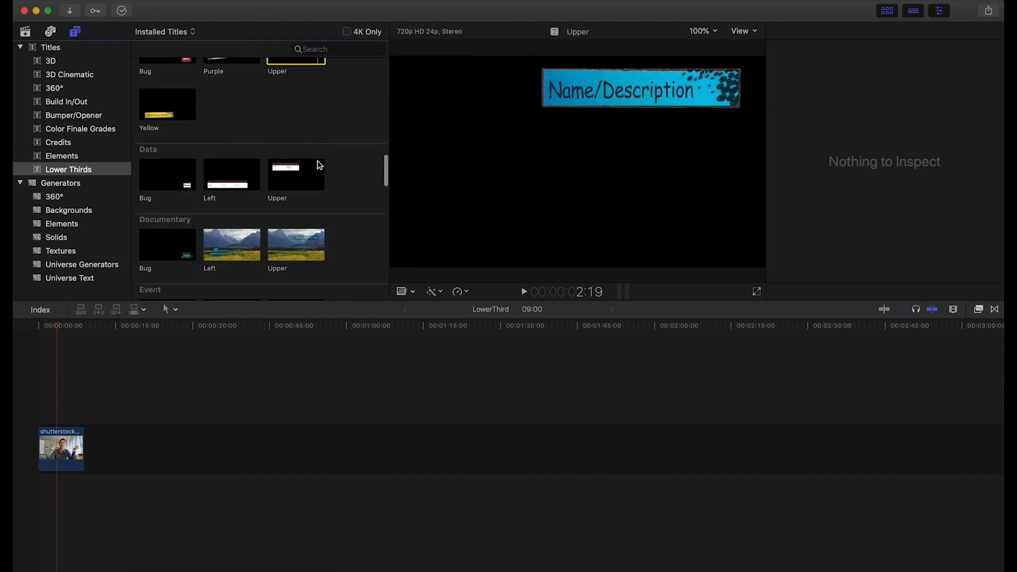
scroll(down, 3)
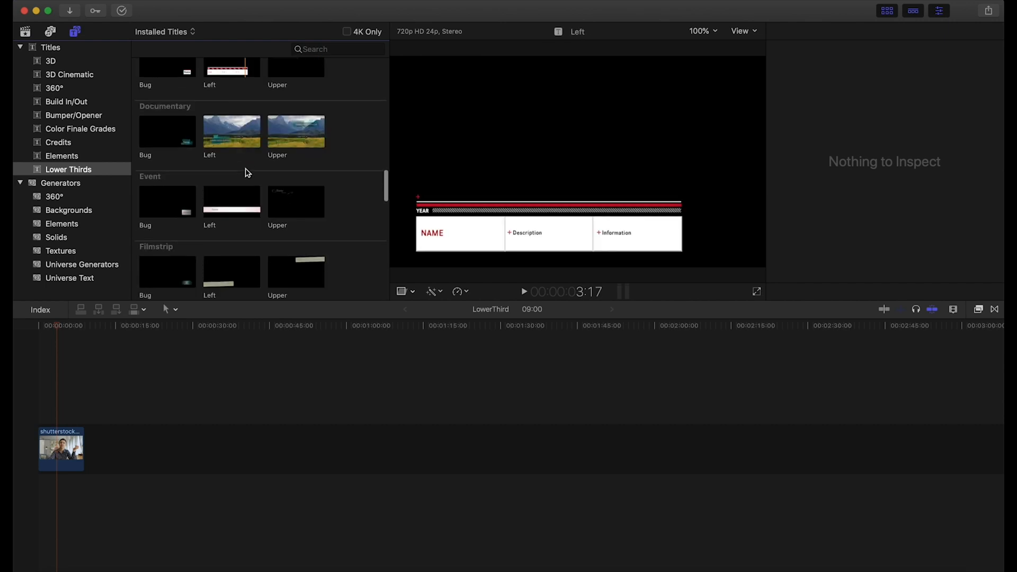
scroll(down, 3)
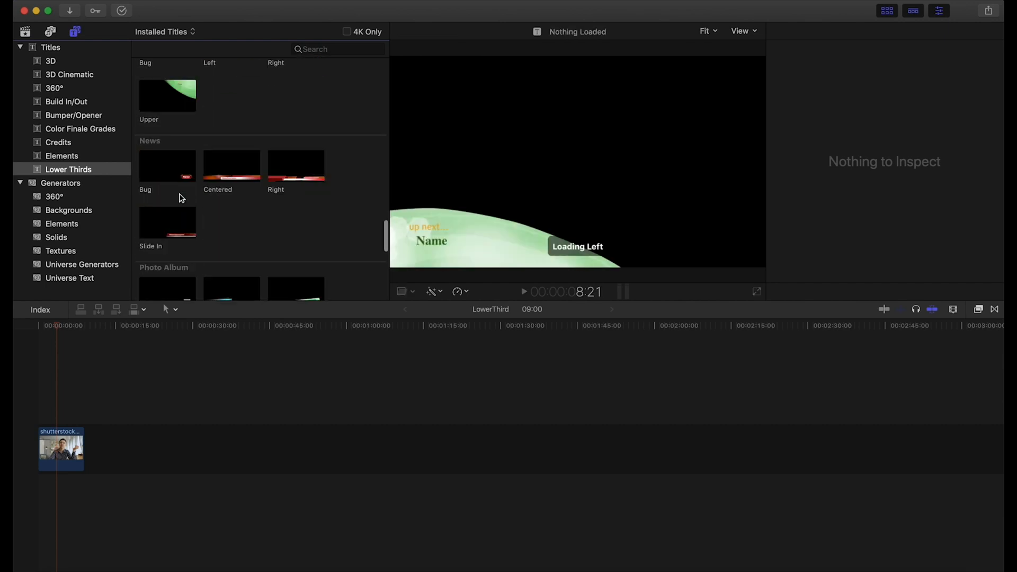
click(167, 217)
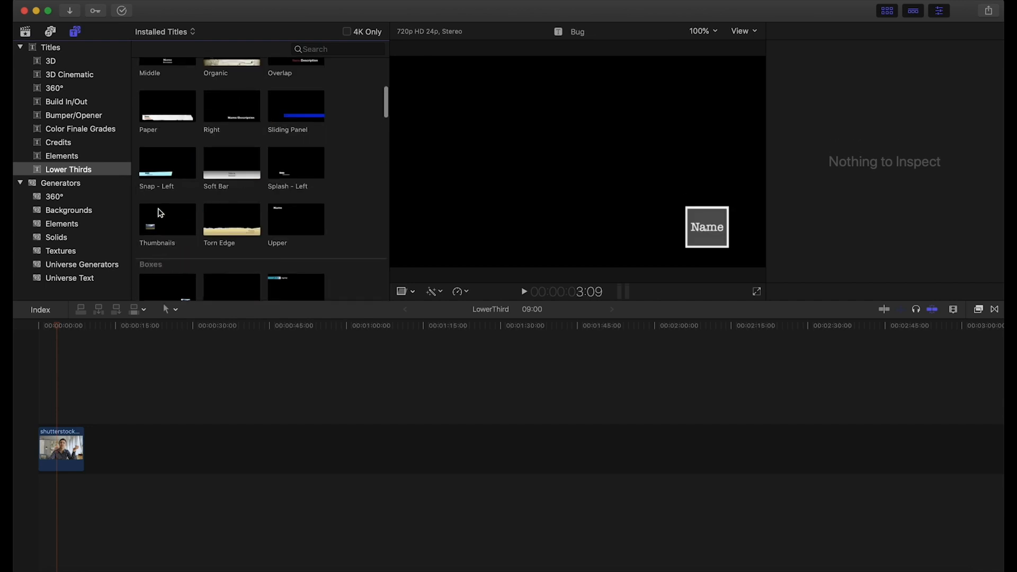
click(167, 84)
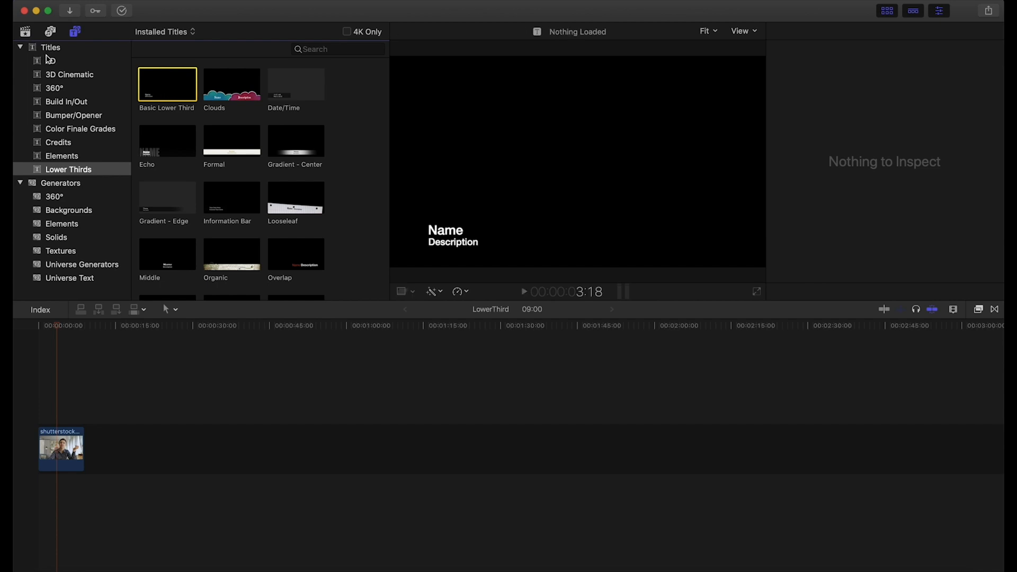
- Preview the Build In/Out Custom title and place it above the interview clip
click(64, 102)
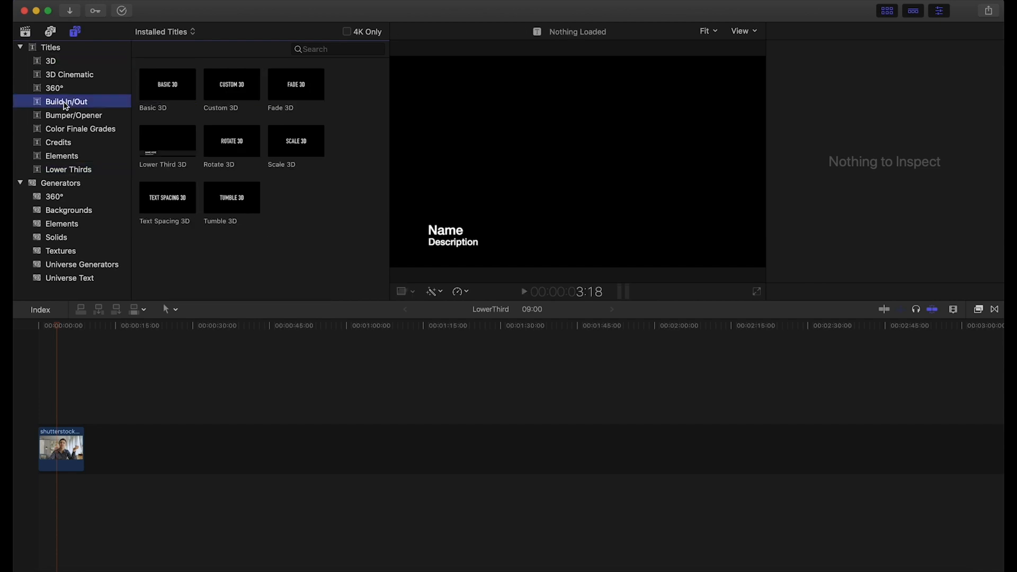
click(65, 102)
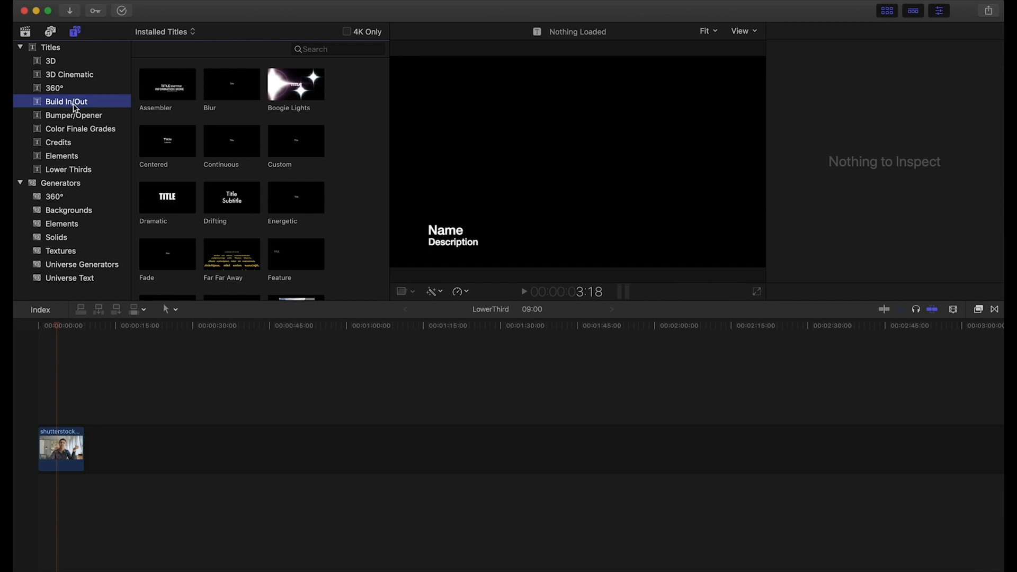
click(231, 141)
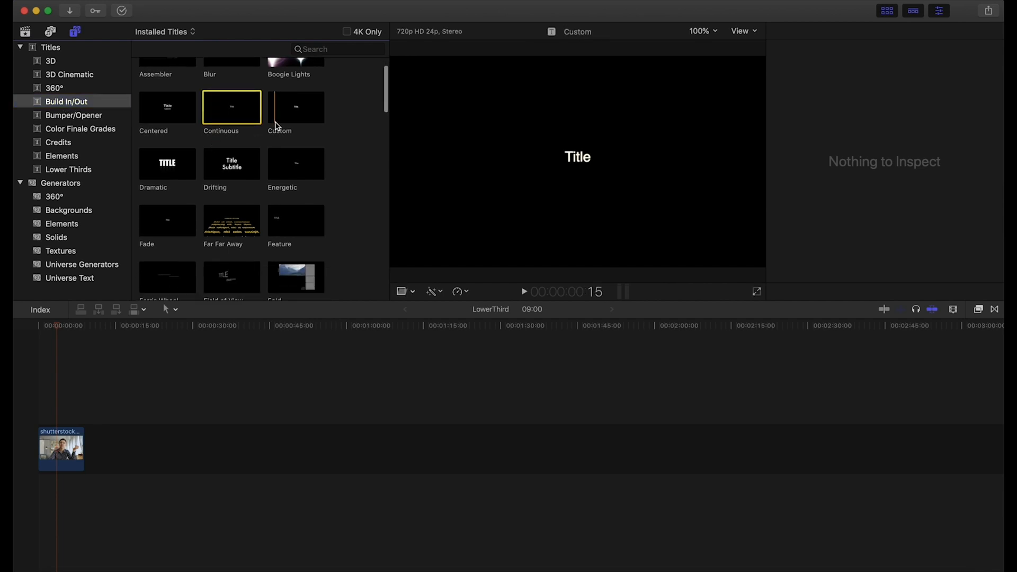
click(296, 107)
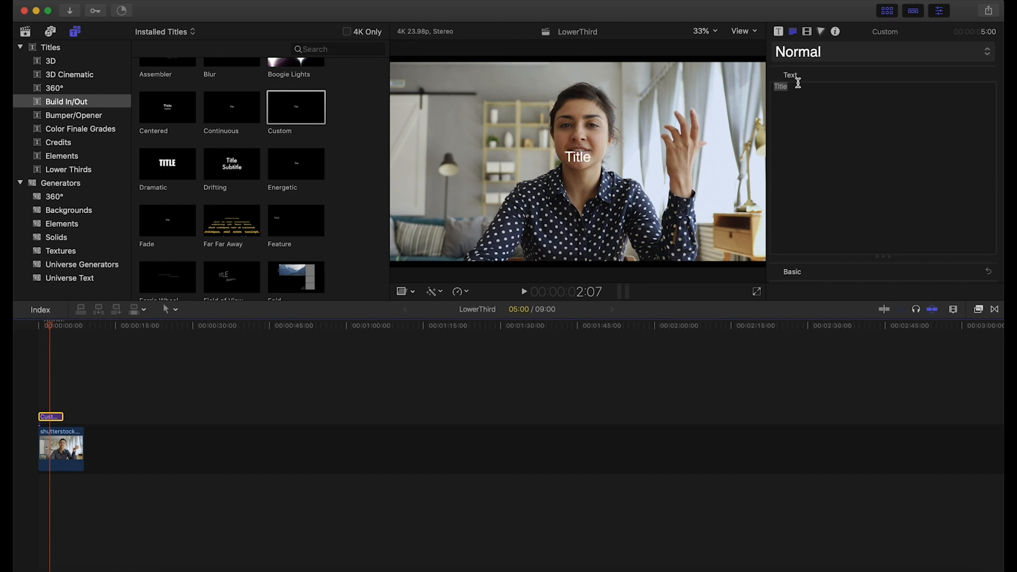
- Replace the placeholder title text with 'Aunt Sally'
double_click(780, 86)
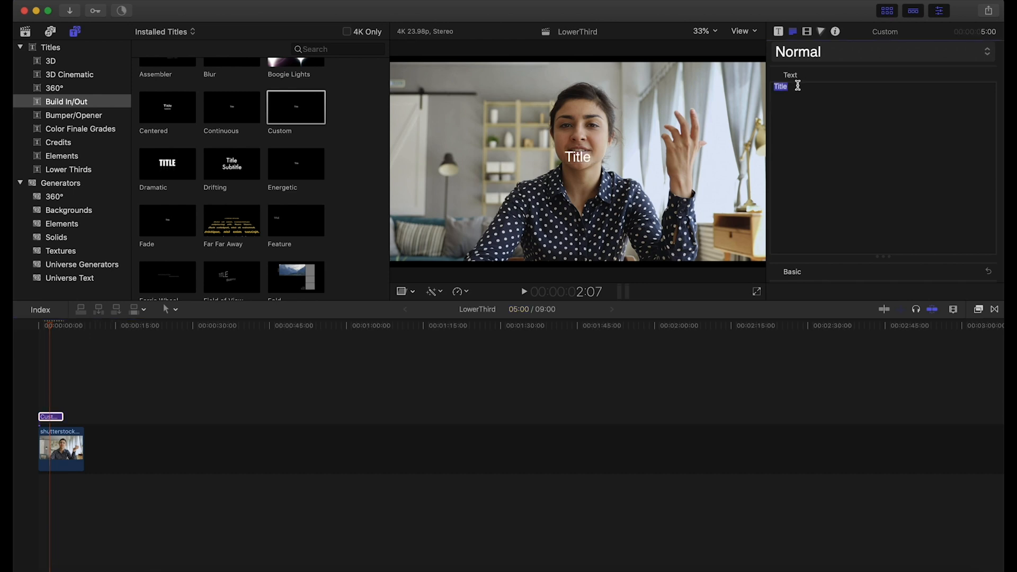
text(S)
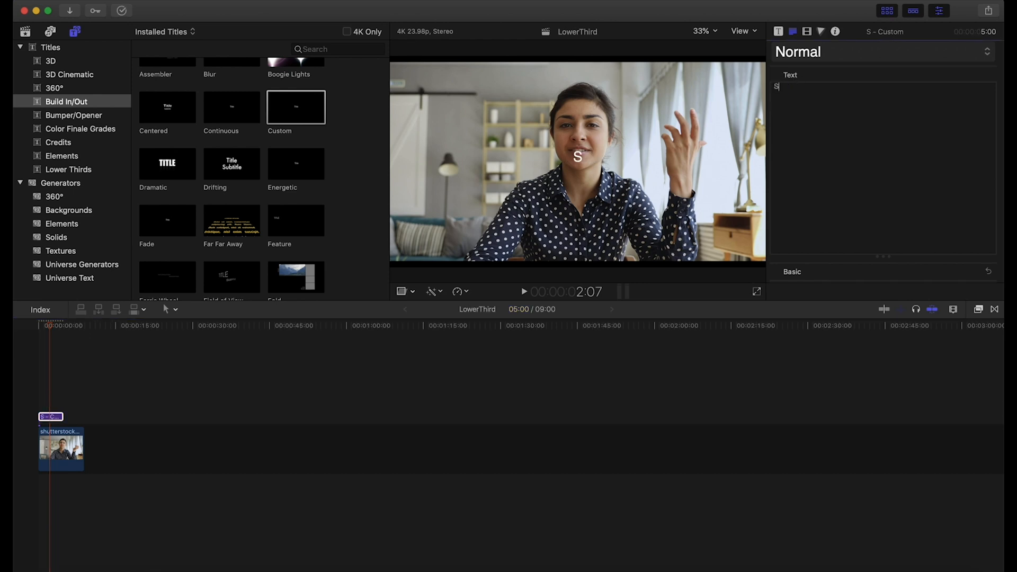
text(u)
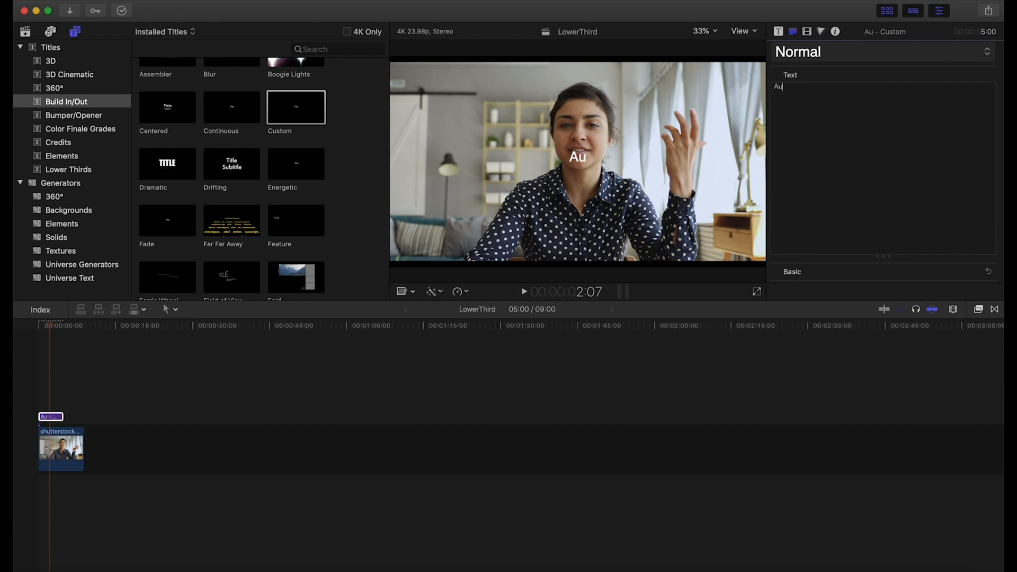
text(nt Sa)
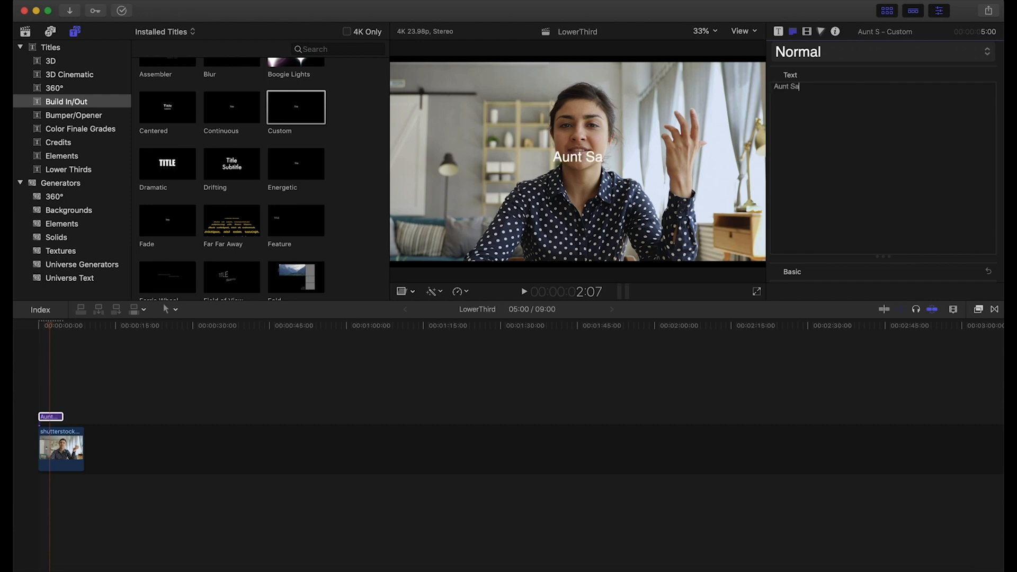
text(lly)
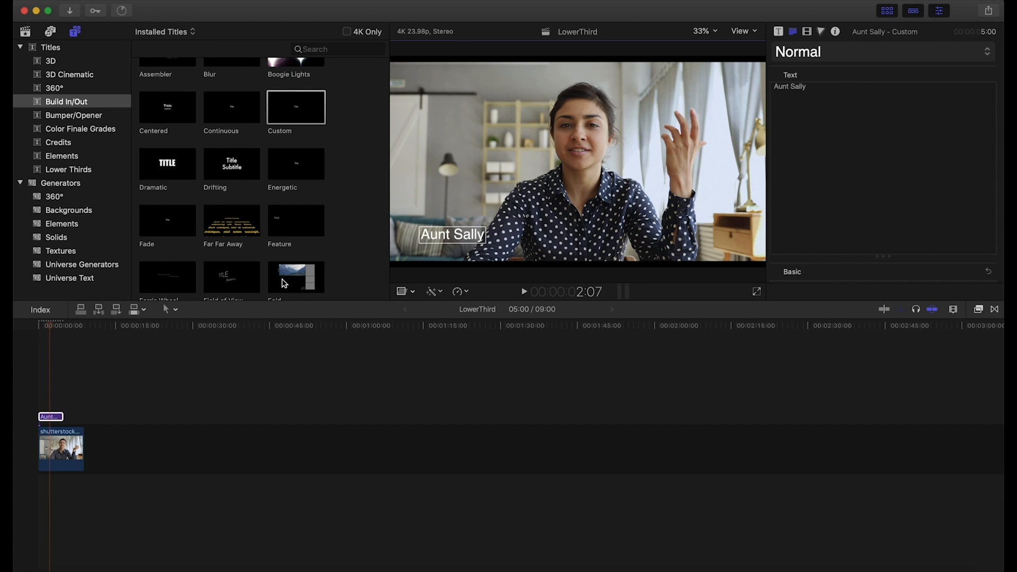
mouse_move(742, 106)
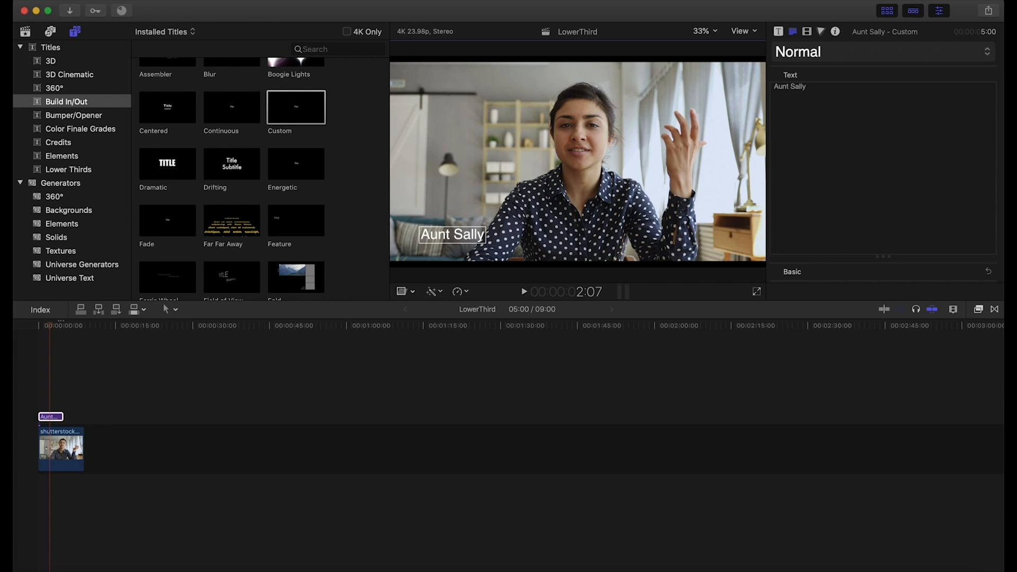
- Add a second Custom title and type 'Comedian' as its text
click(296, 107)
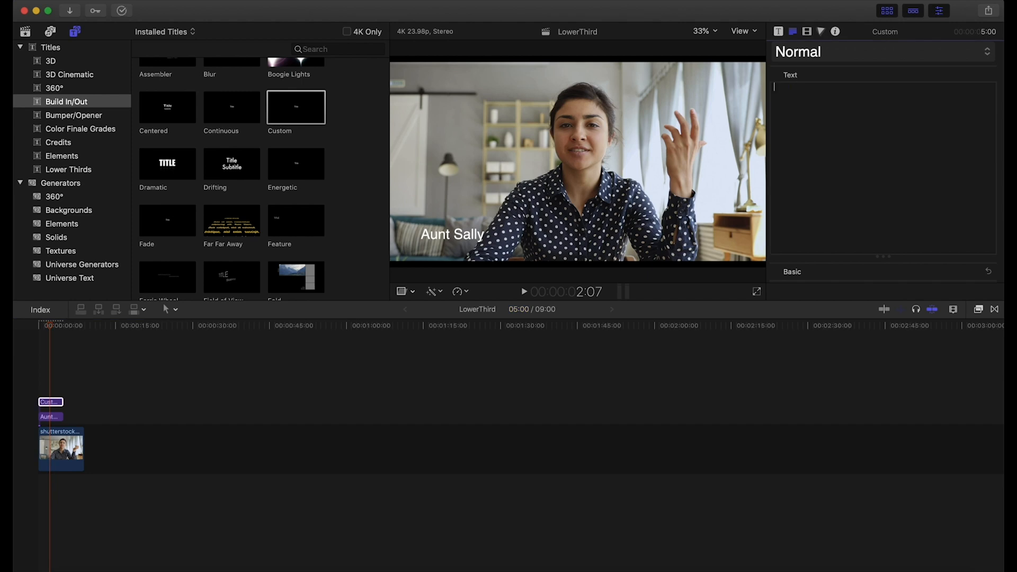
text(Comedi)
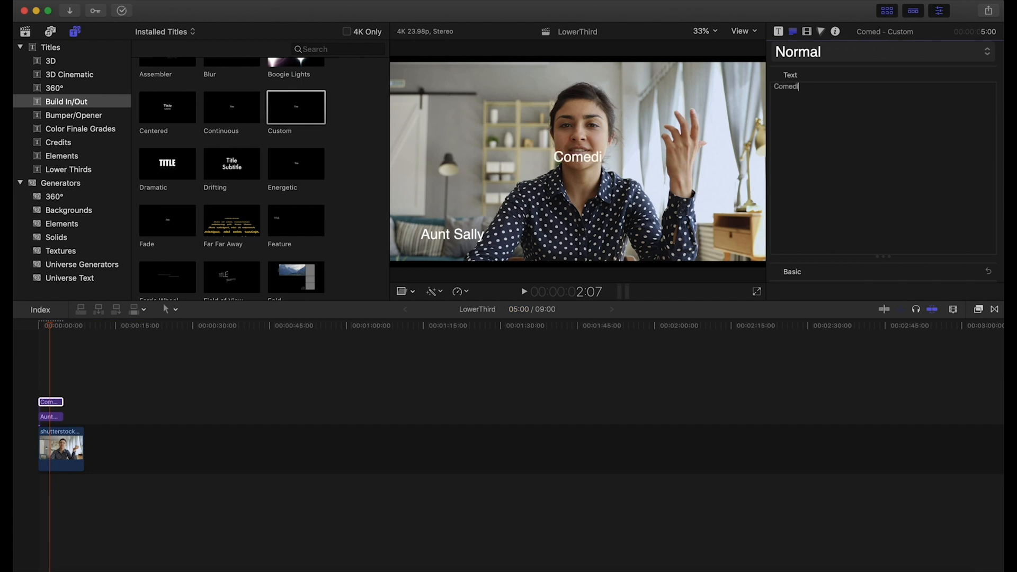
text(an)
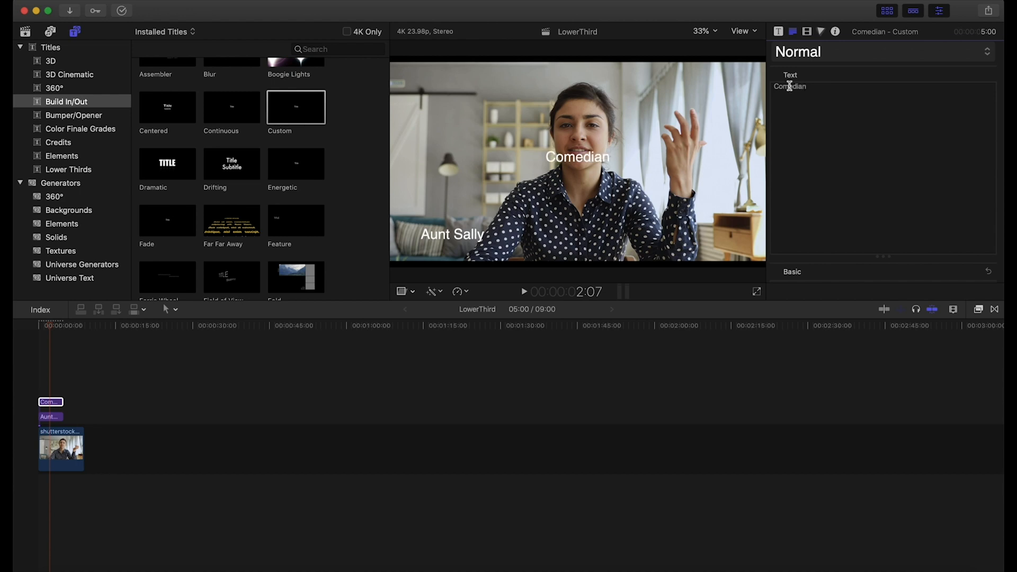
mouse_move(567, 154)
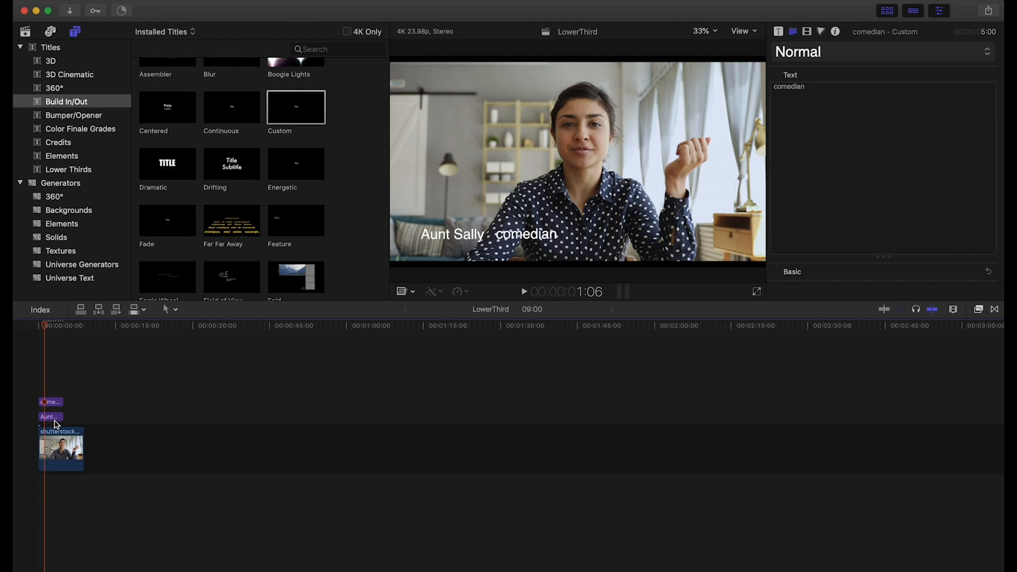
- Set the Aunt Sally title to DIN Next W1G Bold at size 94
click(50, 417)
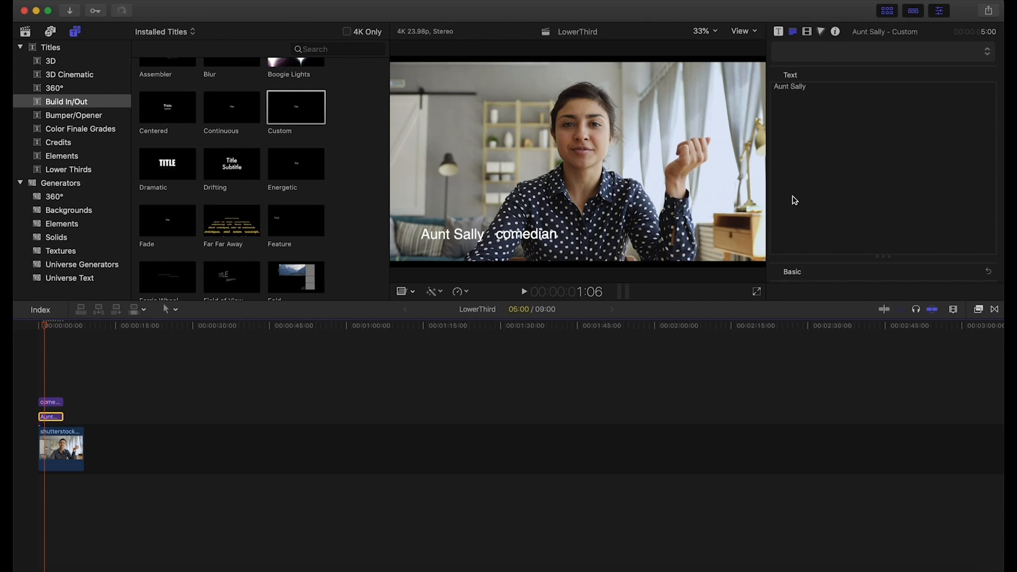
click(792, 272)
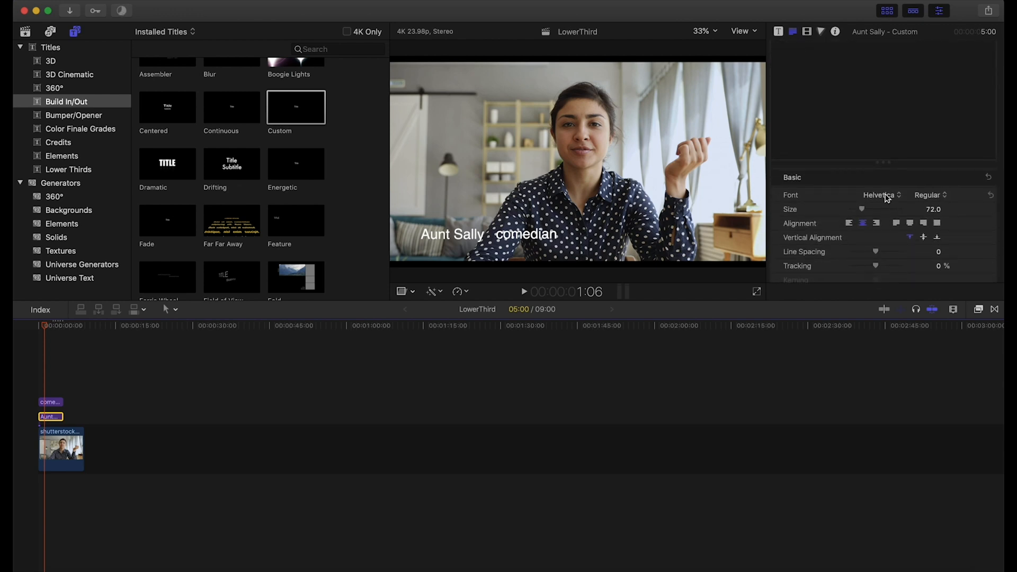
click(881, 194)
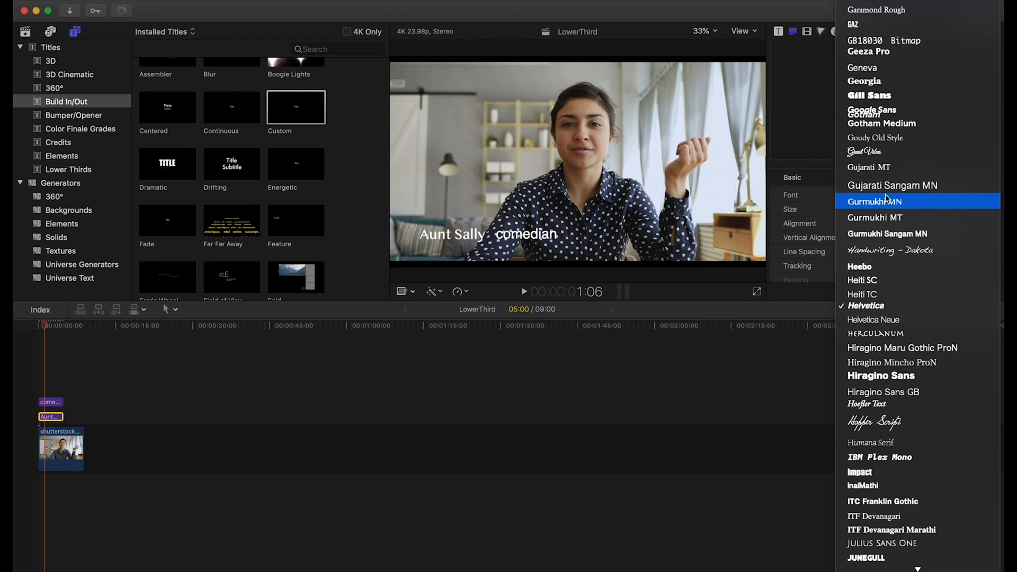
scroll(up, 3)
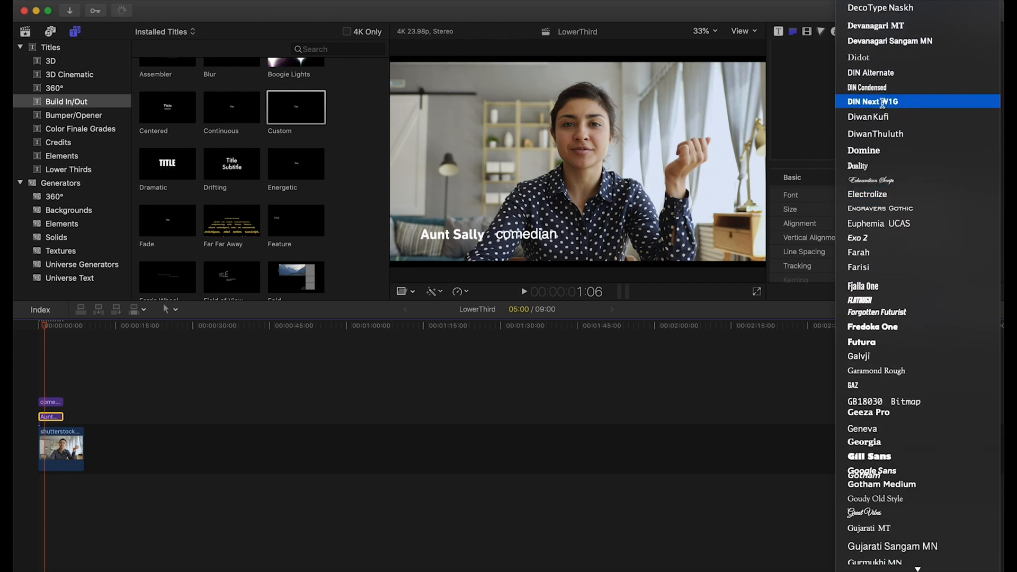
click(872, 101)
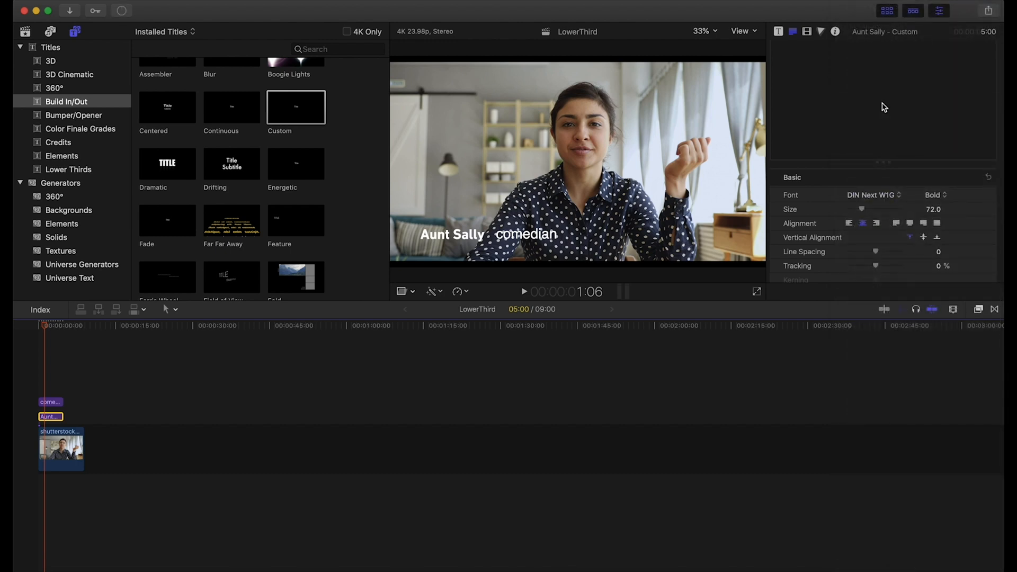
mouse_move(870, 214)
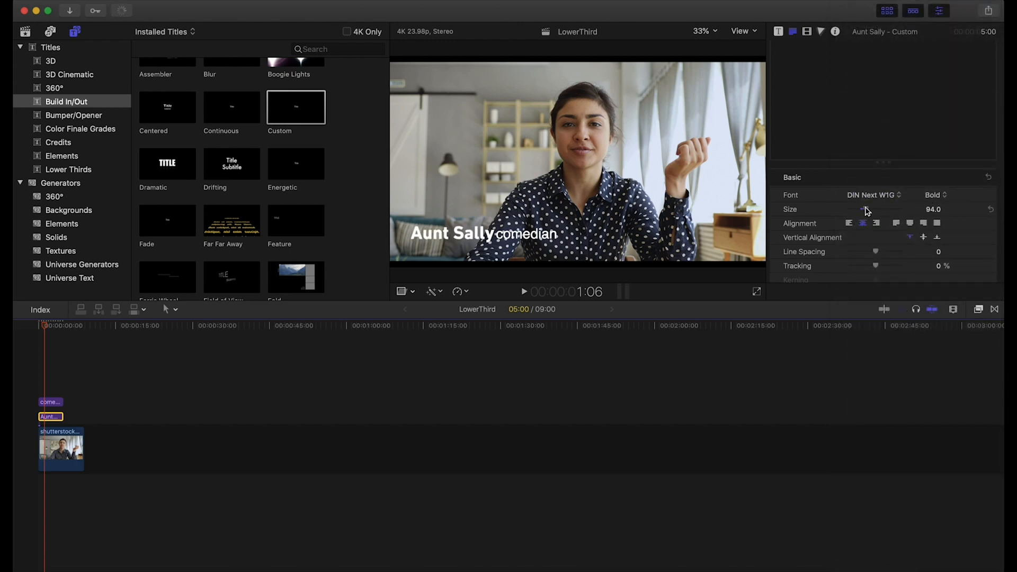
mouse_move(863, 211)
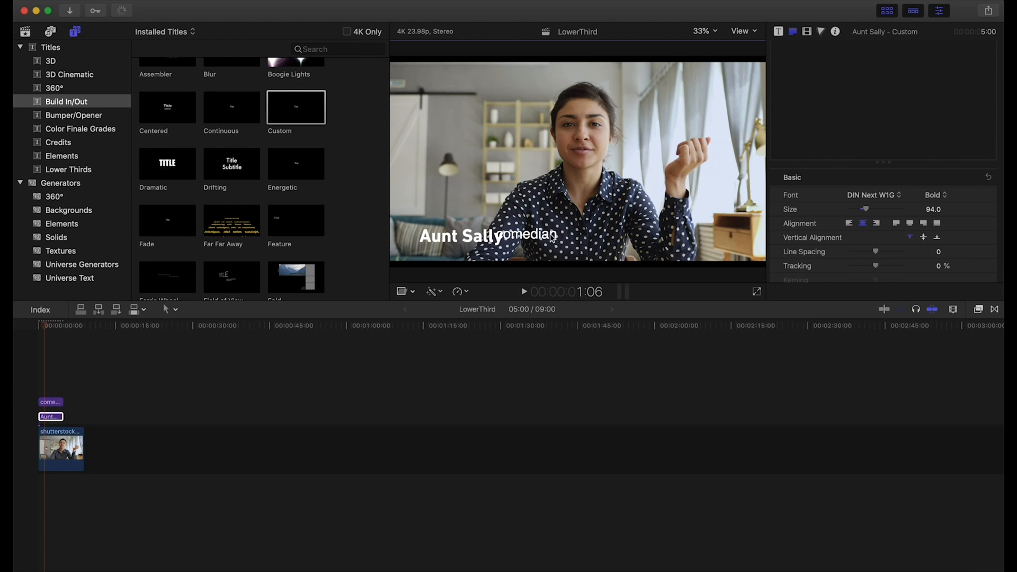
- Set the comedian title to DIN Next W1G Regular and select it for repositioning
click(50, 402)
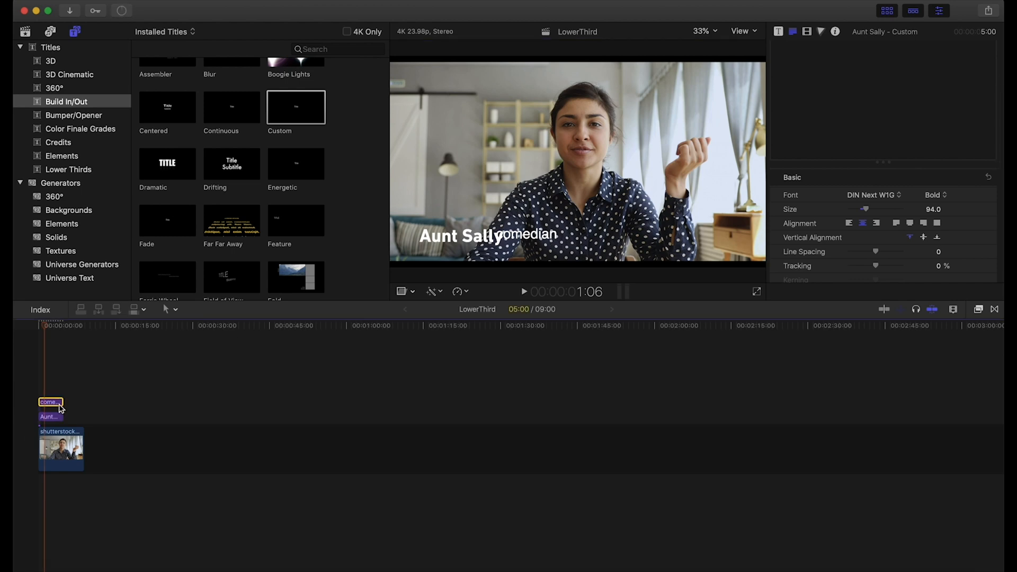
click(49, 402)
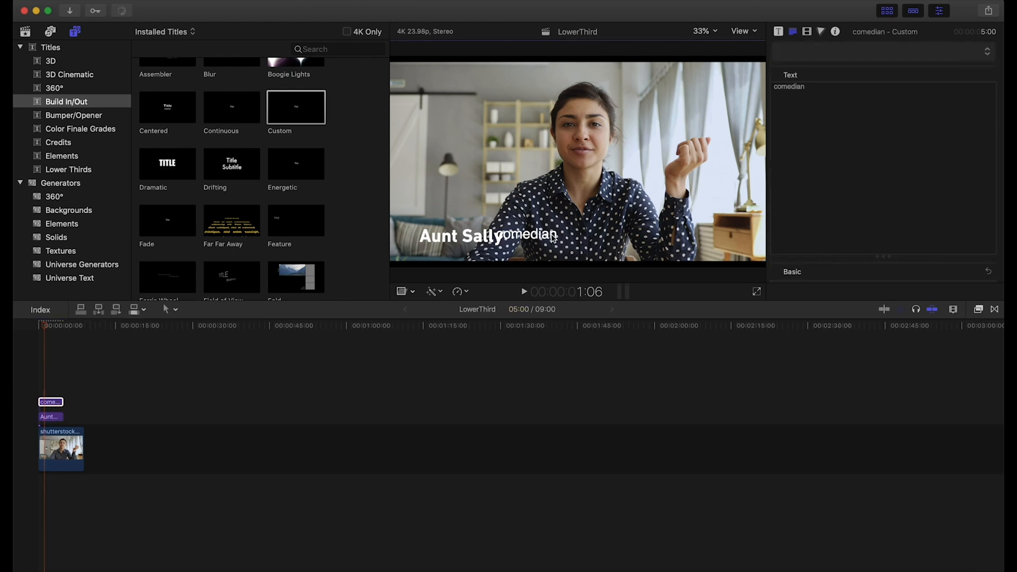
click(525, 234)
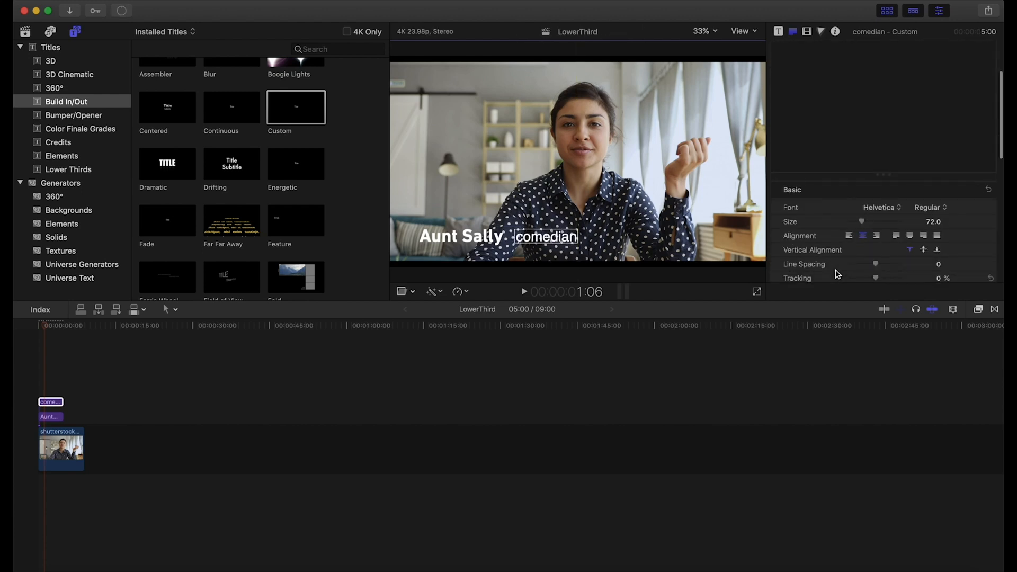
click(882, 208)
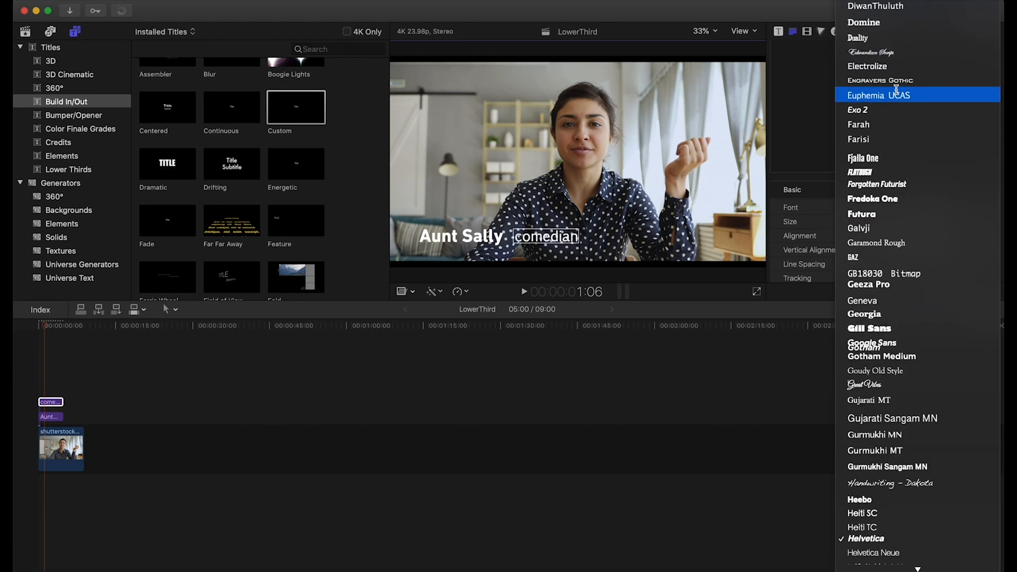
scroll(up, 3)
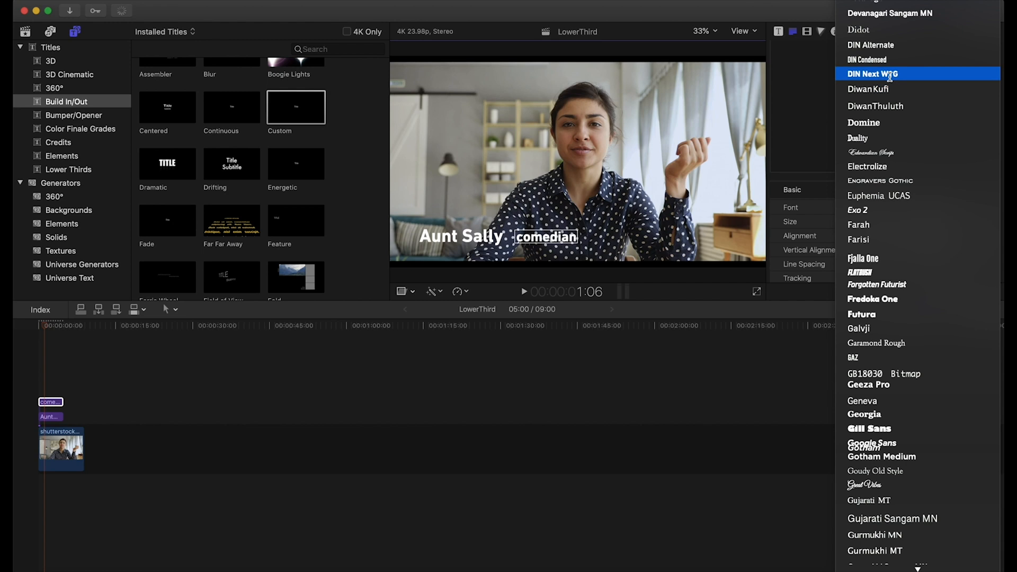
click(872, 74)
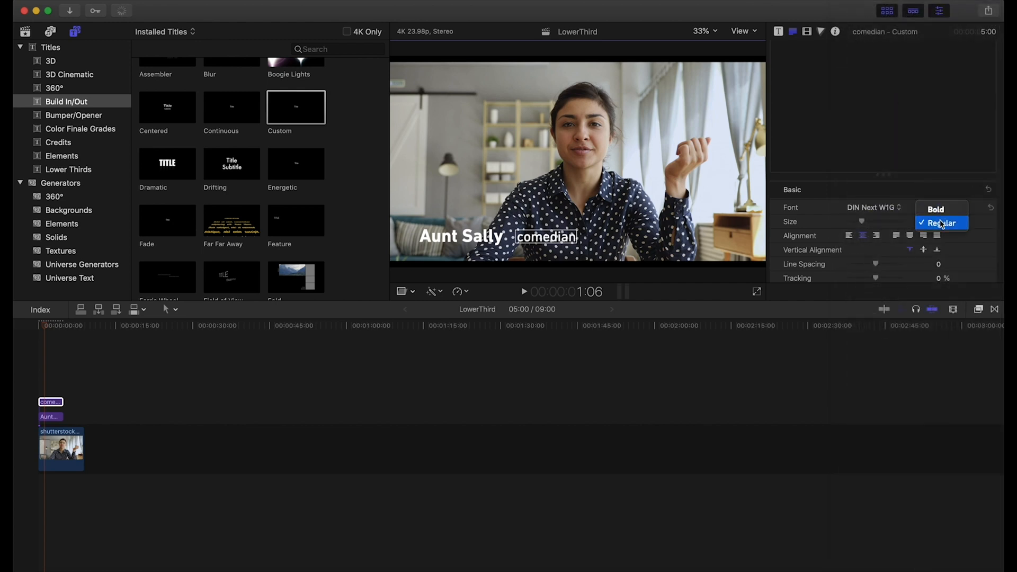
click(941, 223)
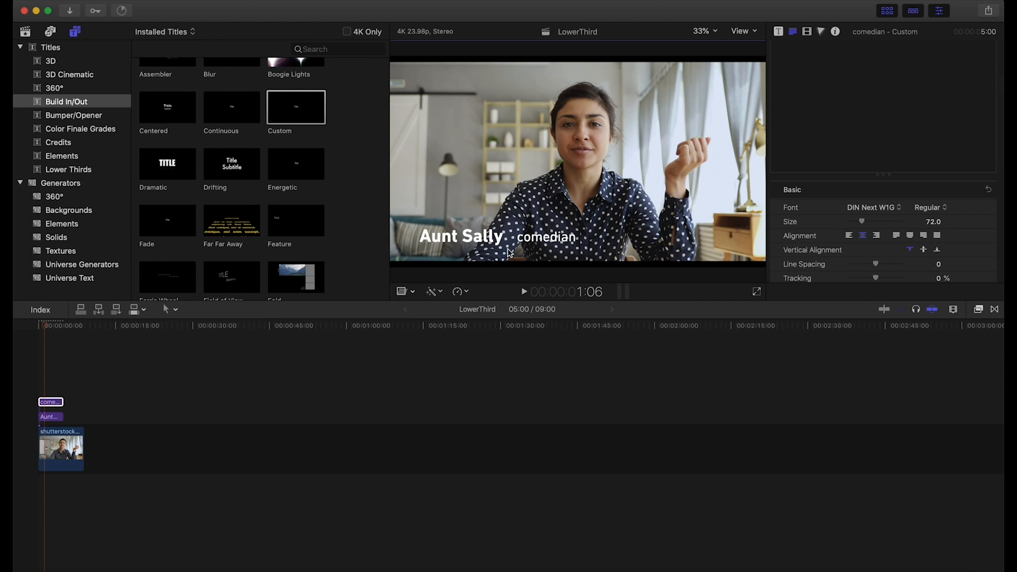
double_click(546, 237)
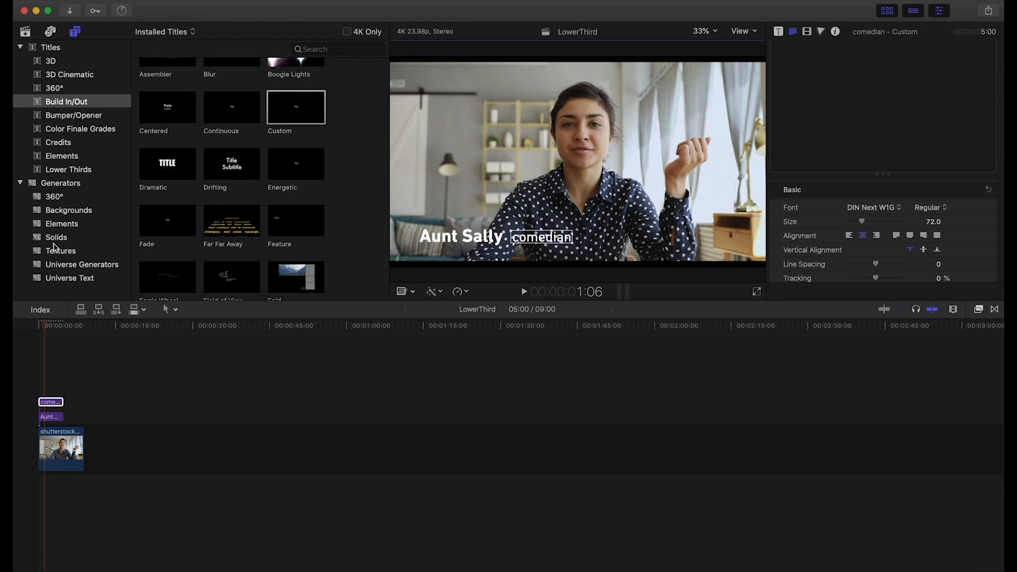
- Add a Whites solid set to Bright White as the slanted divider
click(57, 236)
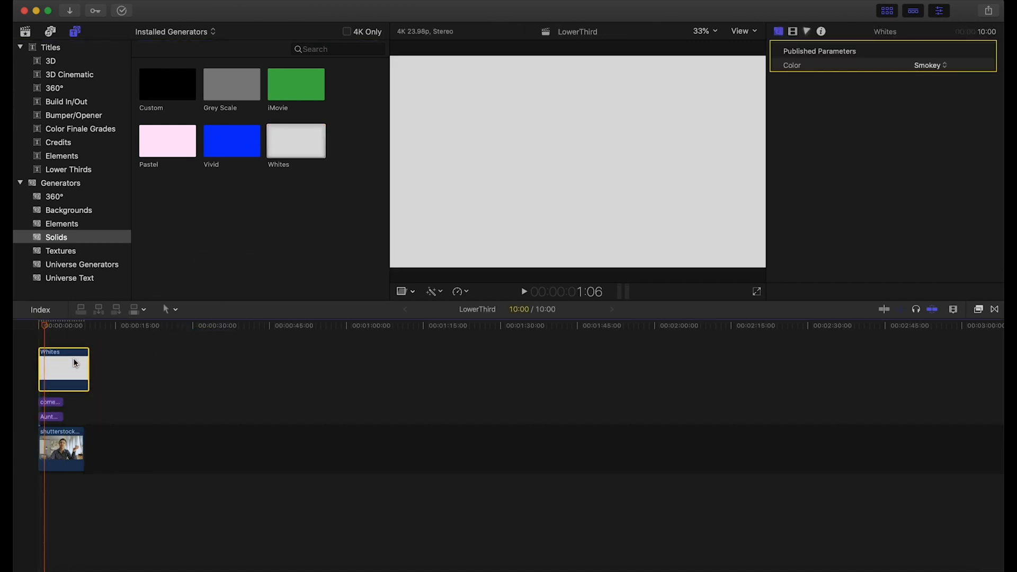
click(930, 65)
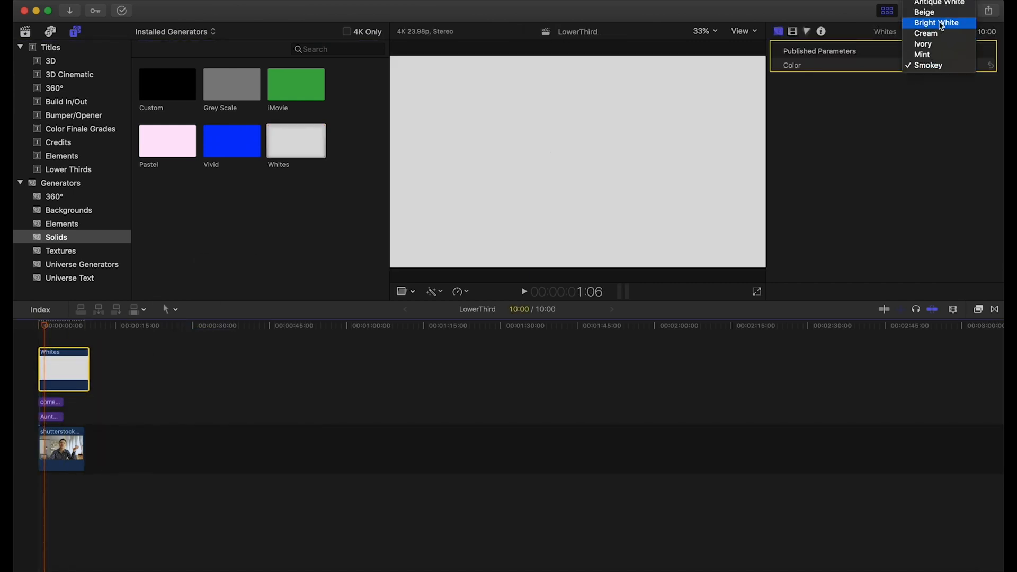
click(940, 23)
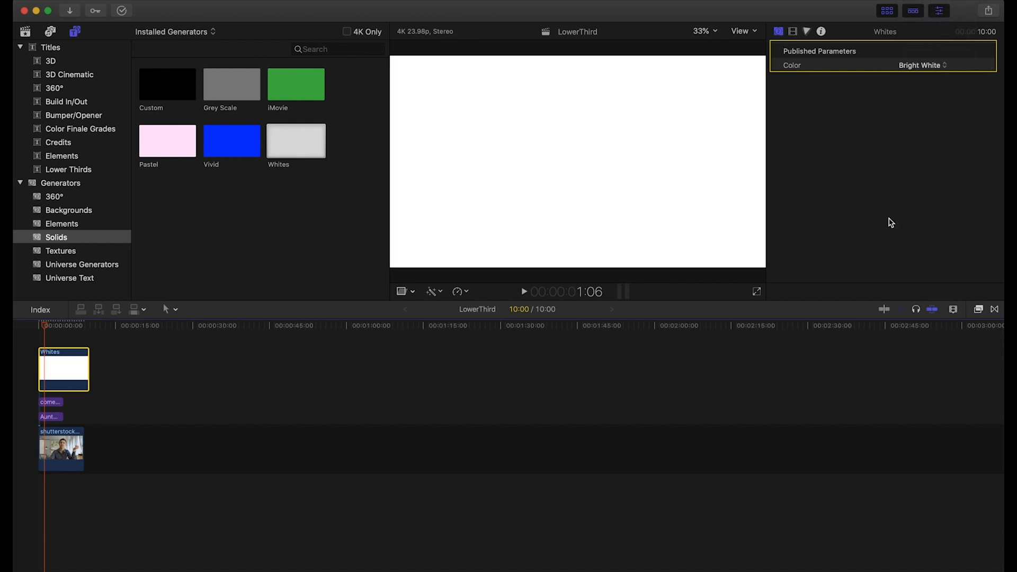
click(793, 31)
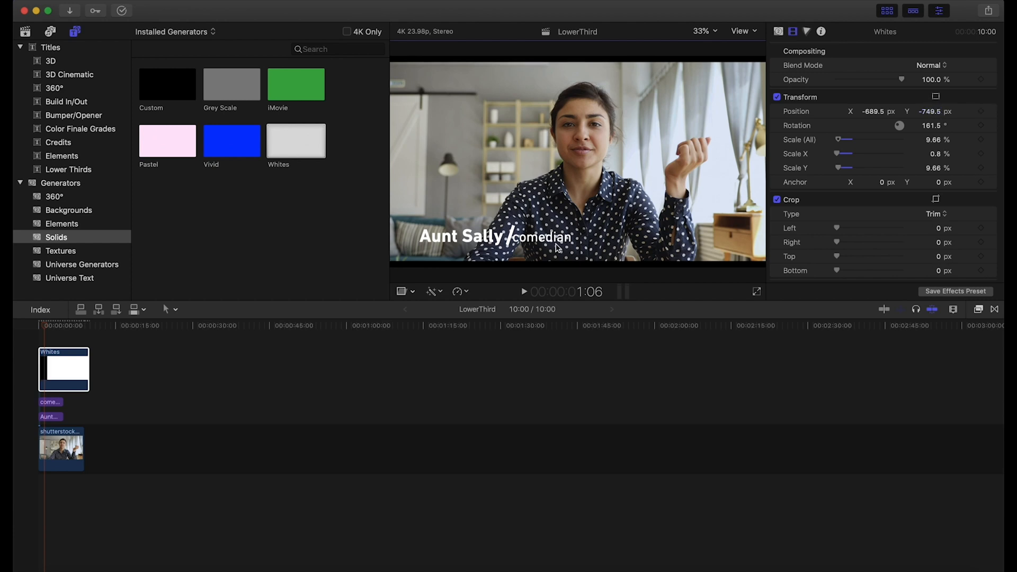
mouse_move(70, 408)
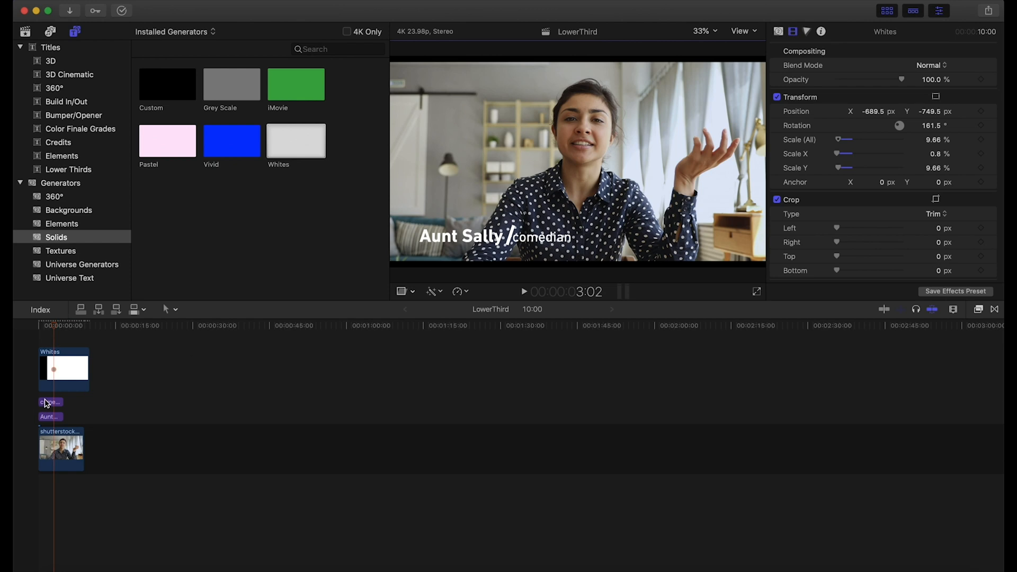
- Nudge the comedian title right of the slash and return to the LowerThird timeline
click(49, 402)
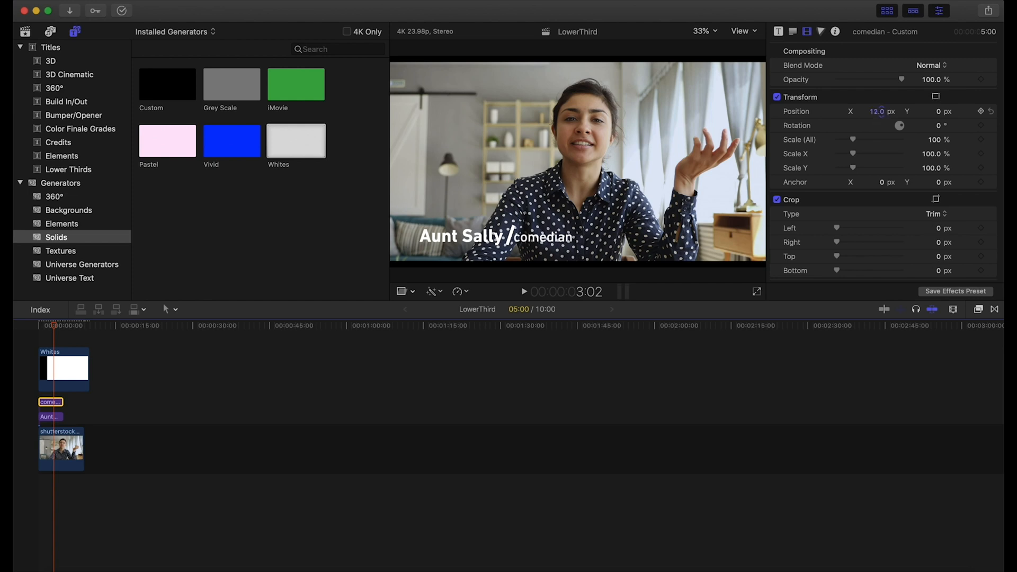
click(63, 370)
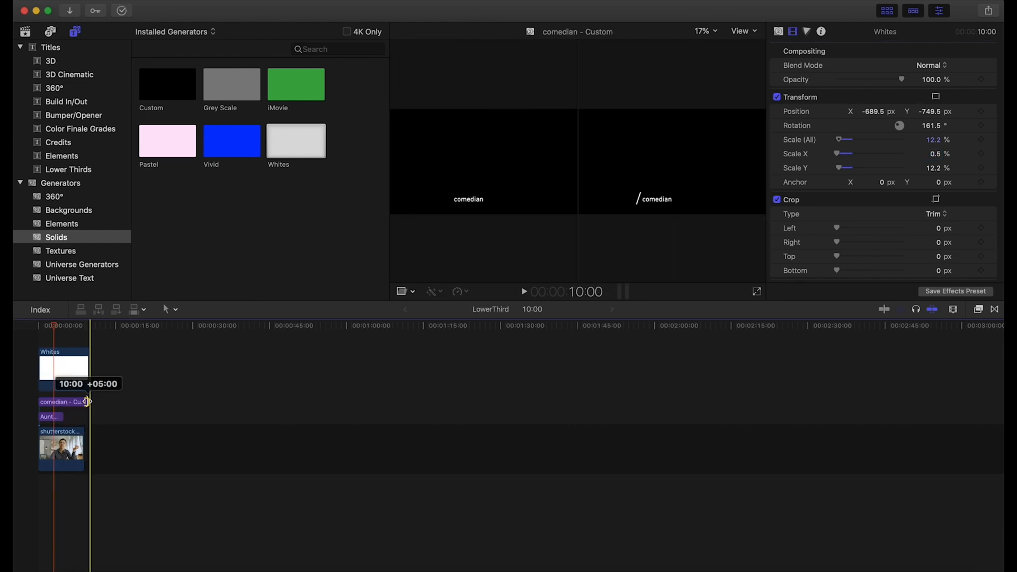
click(63, 401)
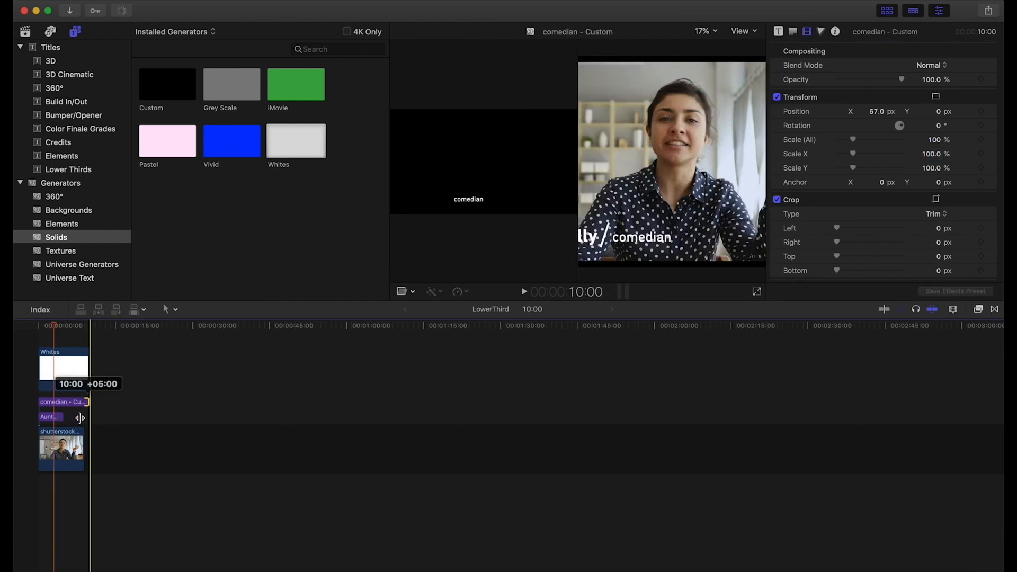
click(49, 416)
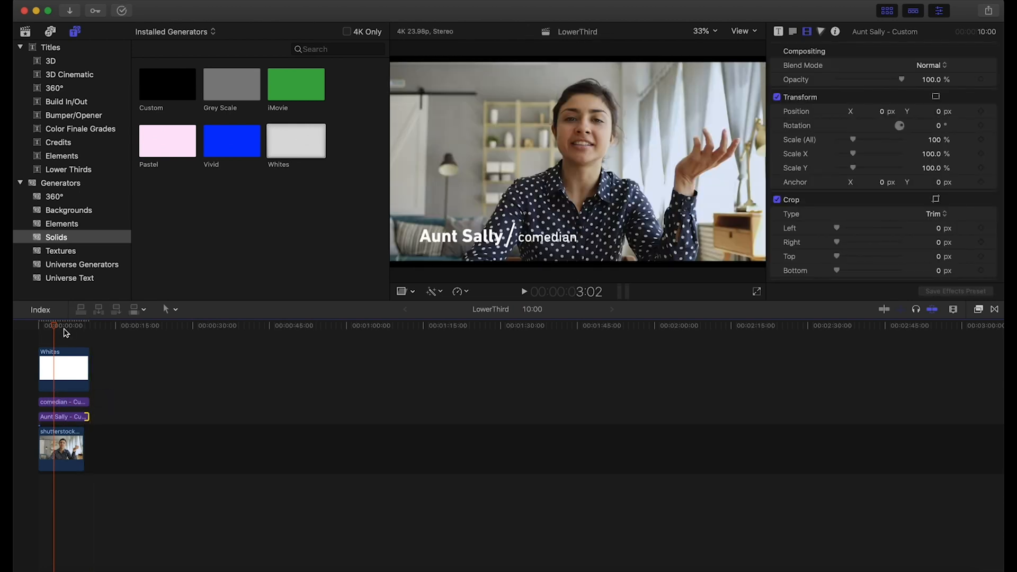
click(523, 291)
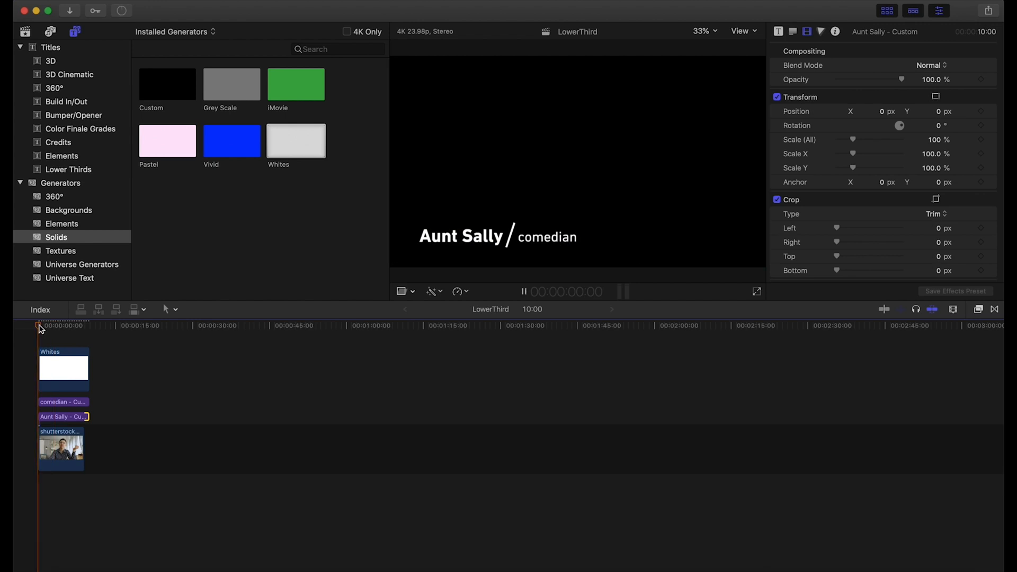
click(524, 291)
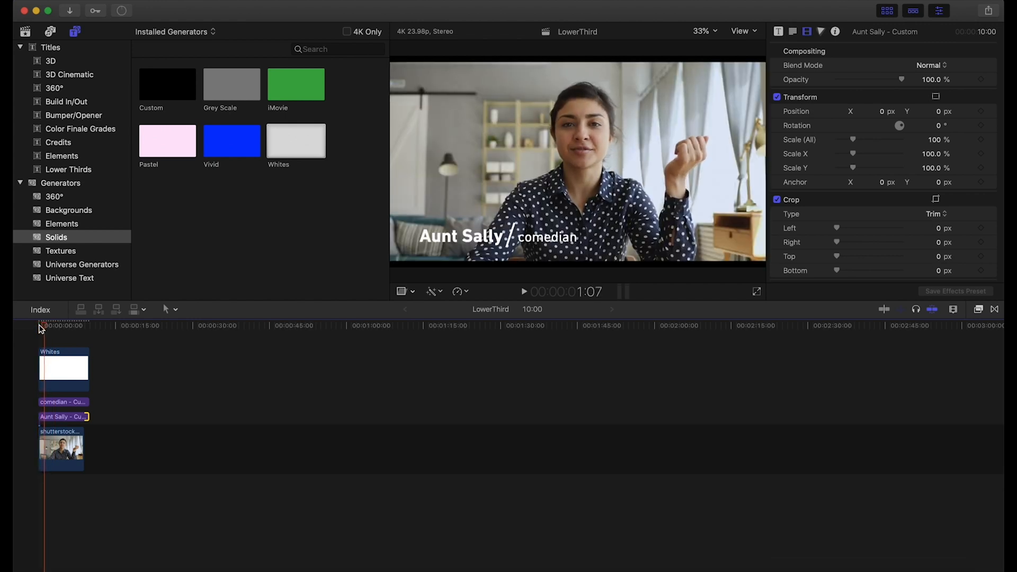
click(523, 292)
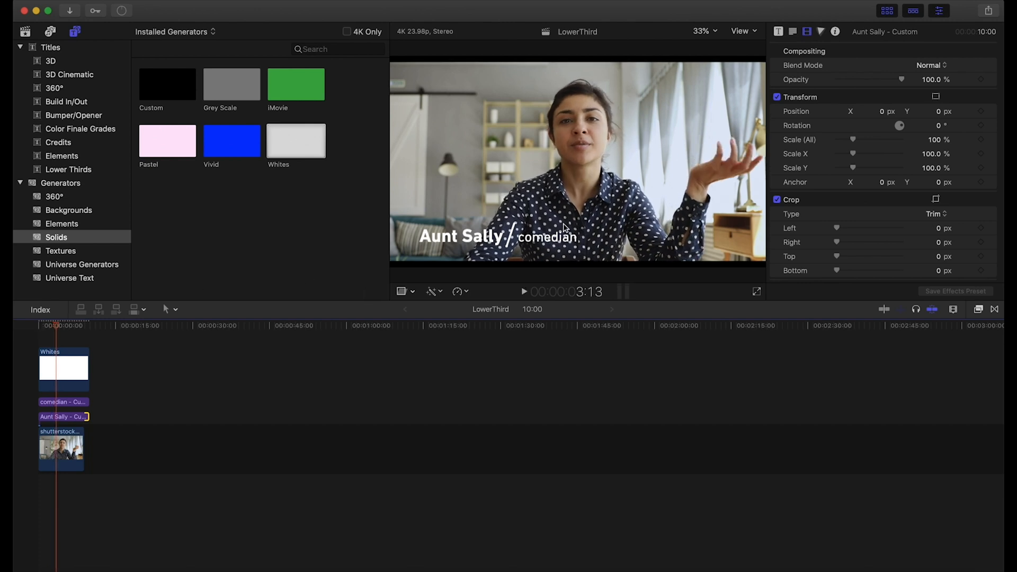
mouse_move(599, 234)
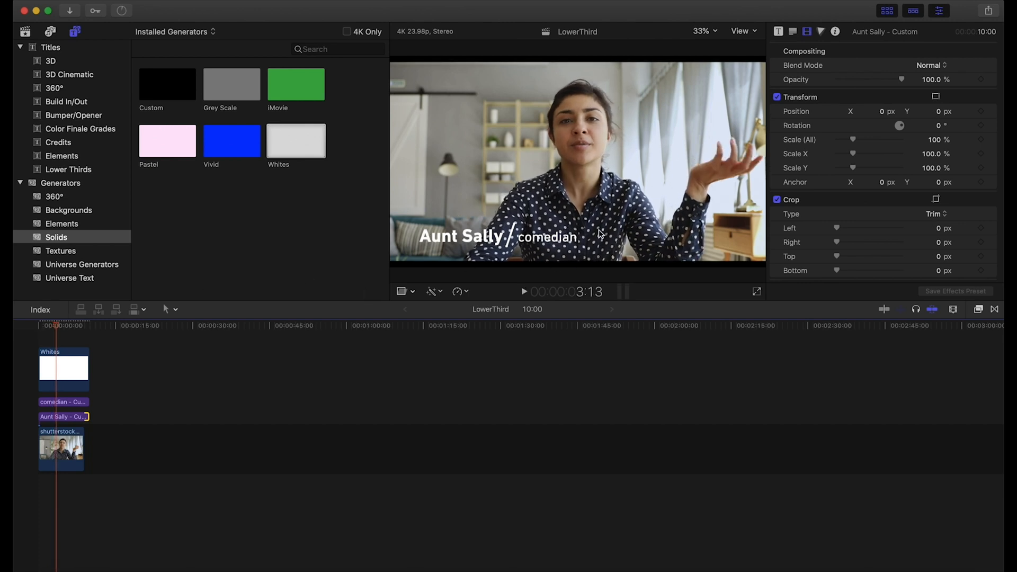
mouse_move(425, 218)
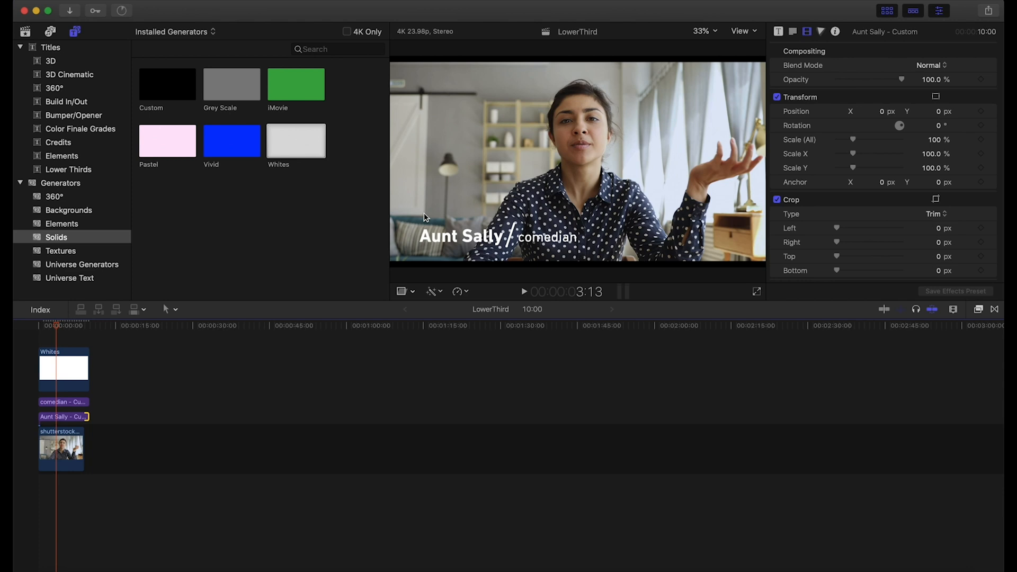
mouse_move(549, 211)
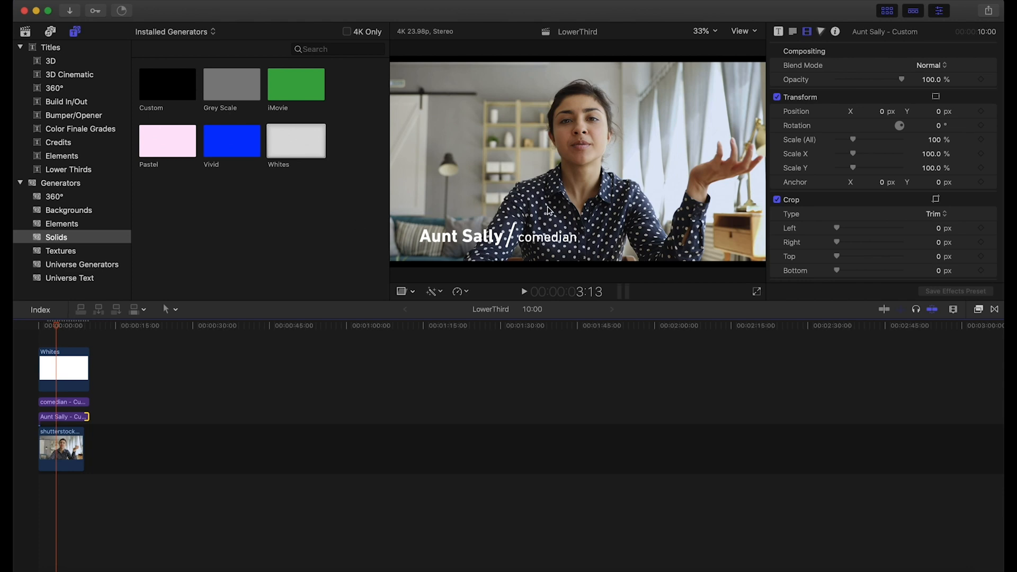
mouse_move(148, 105)
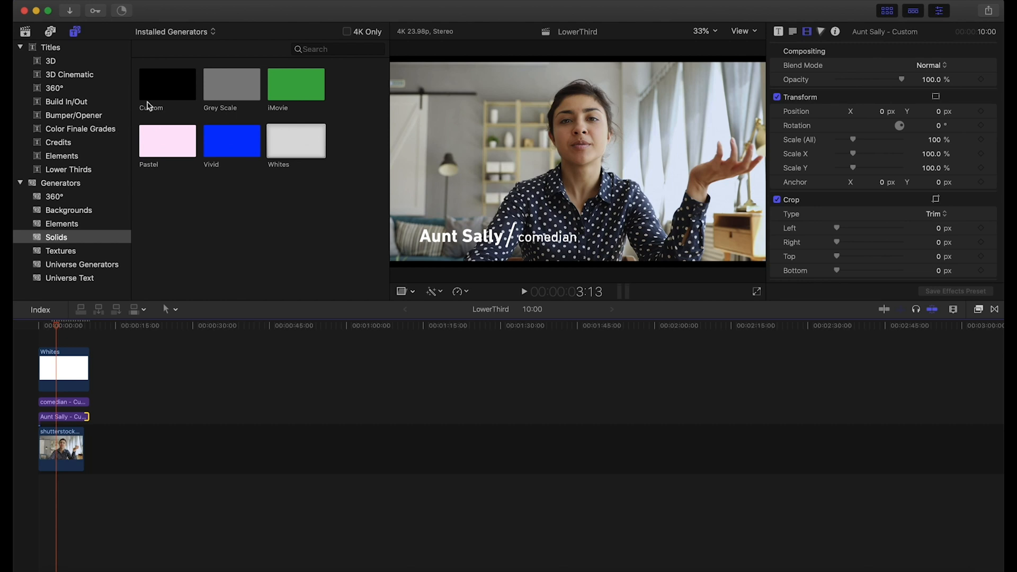
- Place the black Custom solid beneath the two title layers
click(167, 83)
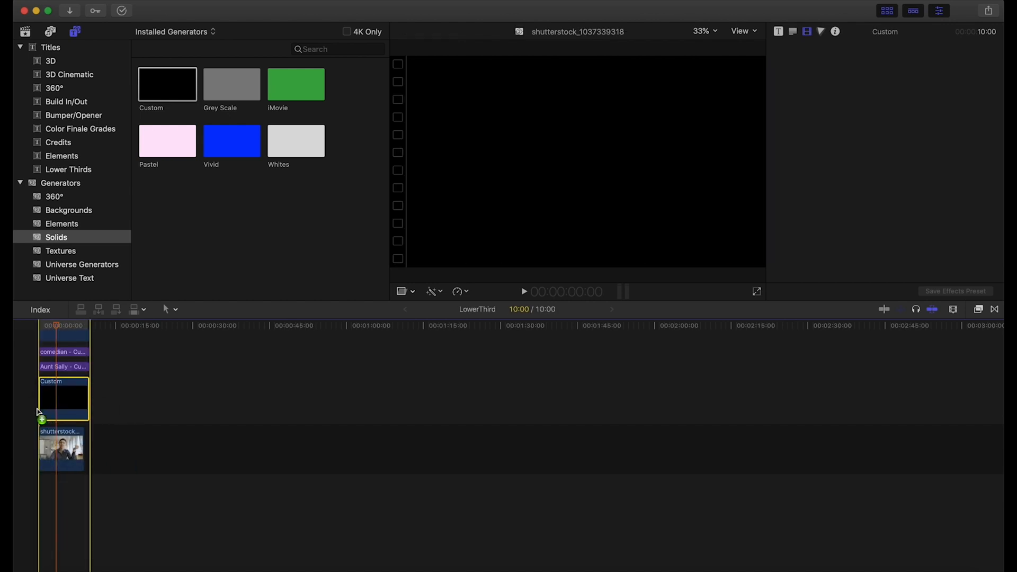
click(63, 398)
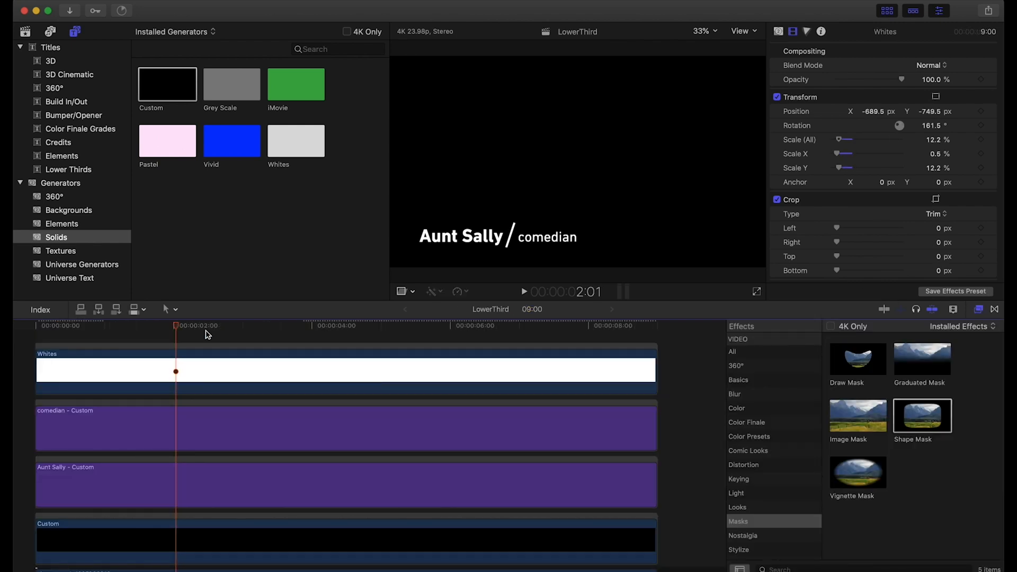
- Mask the black solid into a soft oval: Radius 1200, Curvature 100%, Feather 374.6, Opacity 66%
scroll(down, 3)
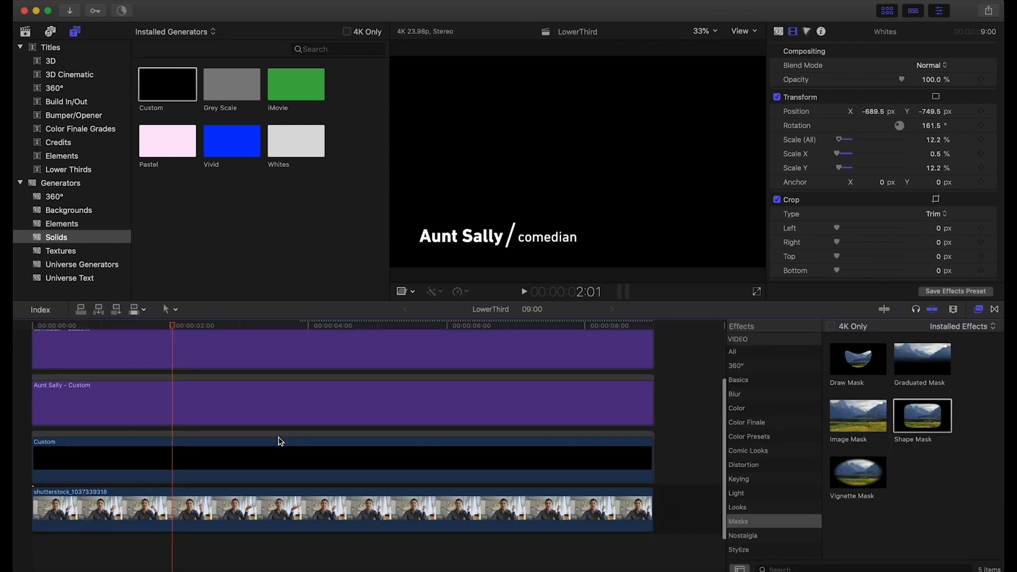
scroll(down, 3)
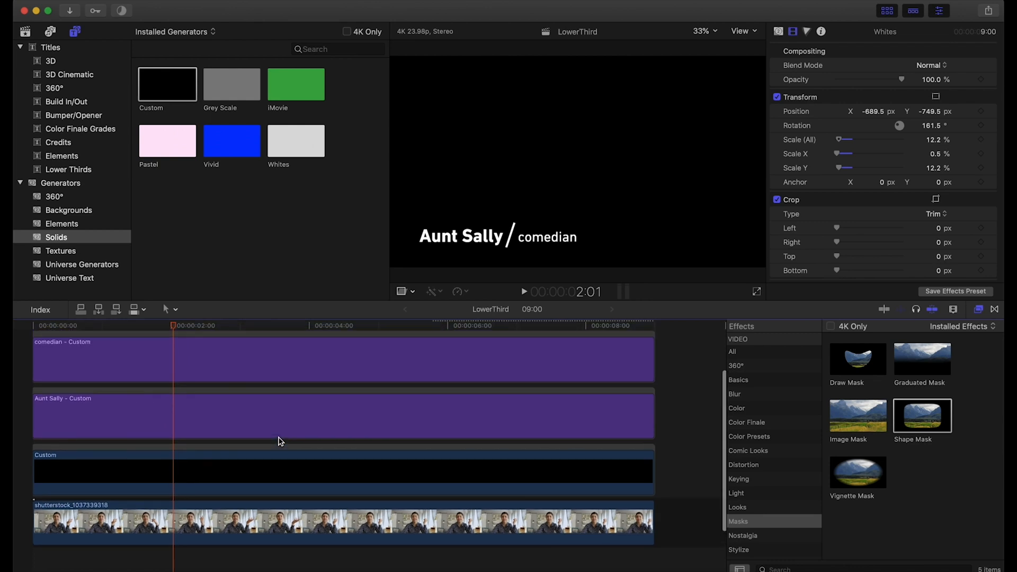
mouse_move(933, 427)
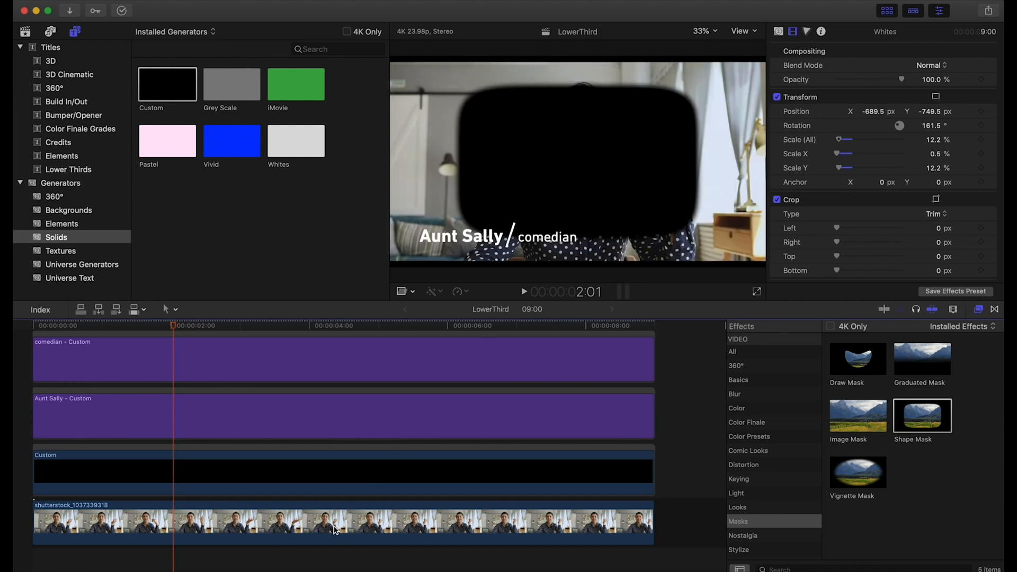
click(342, 472)
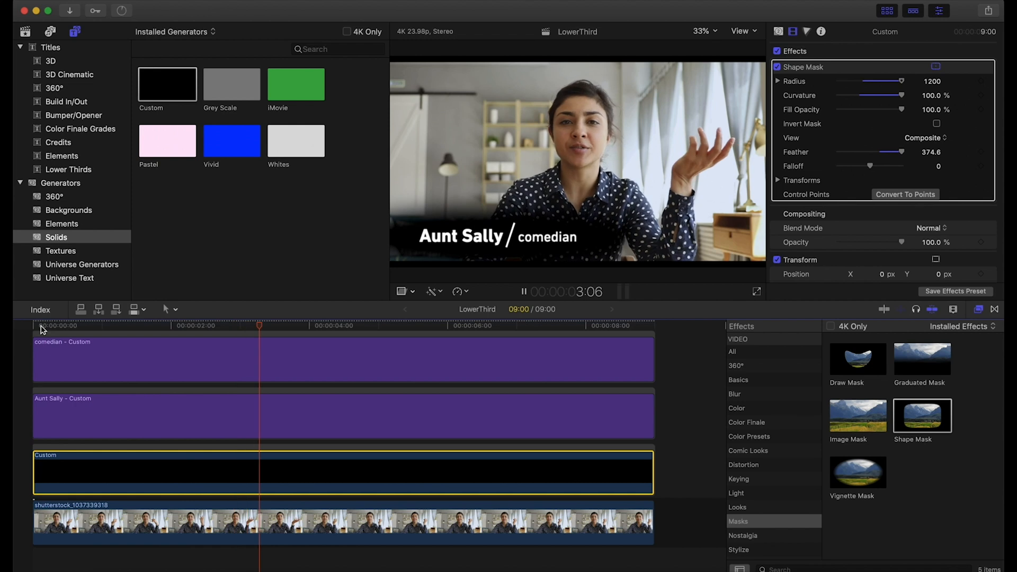
click(524, 291)
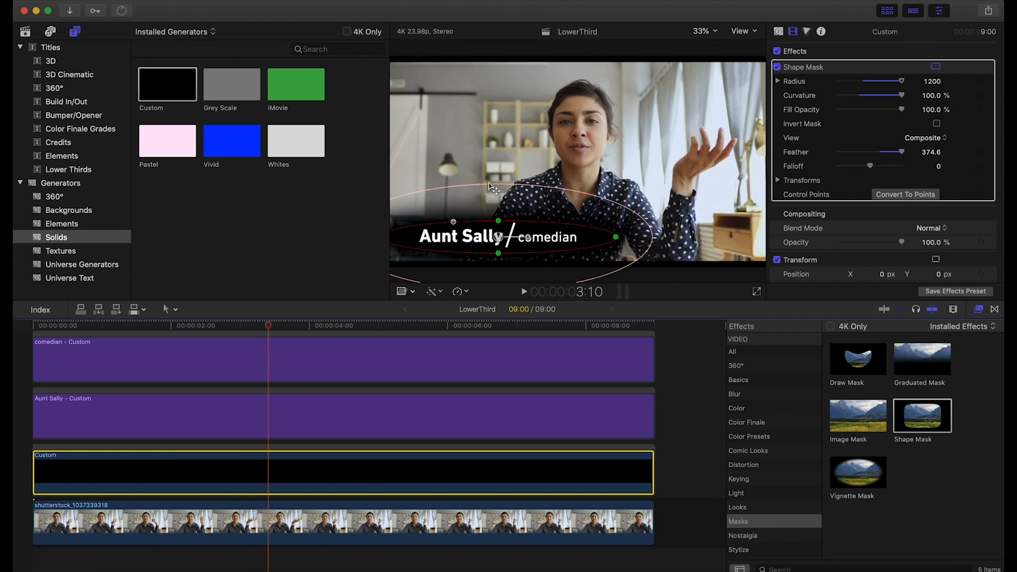
mouse_move(893, 112)
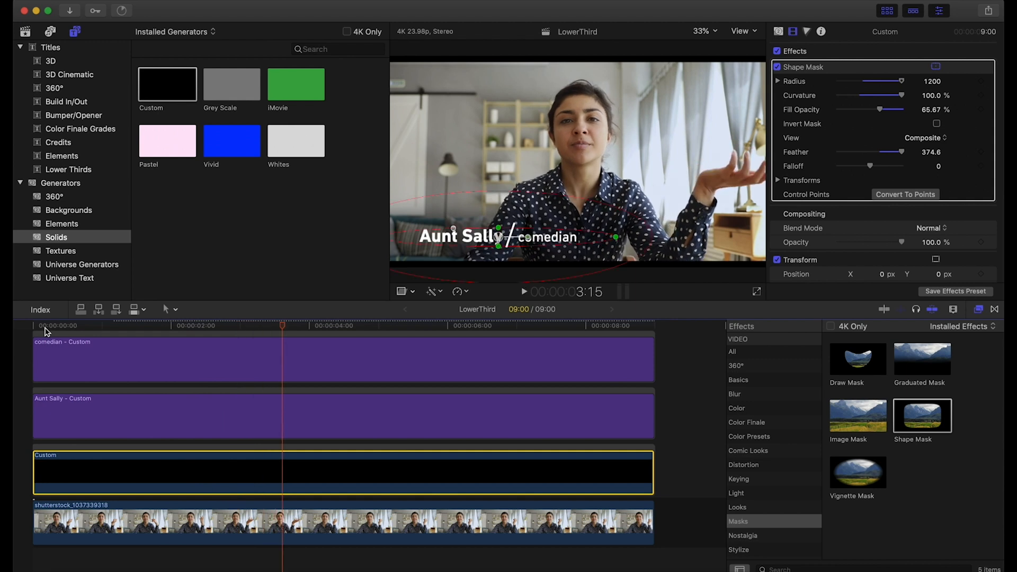
mouse_move(142, 482)
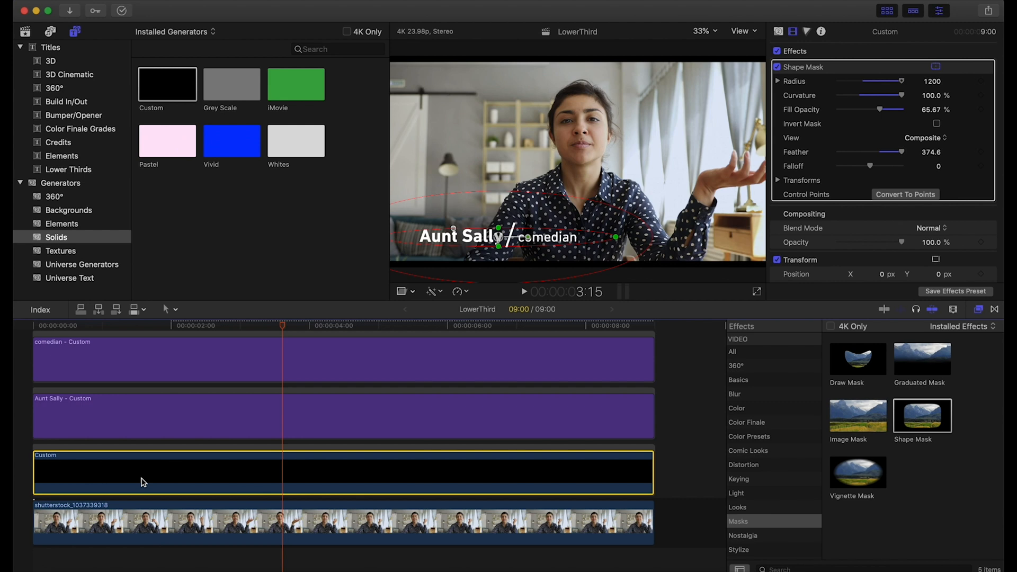
mouse_move(174, 456)
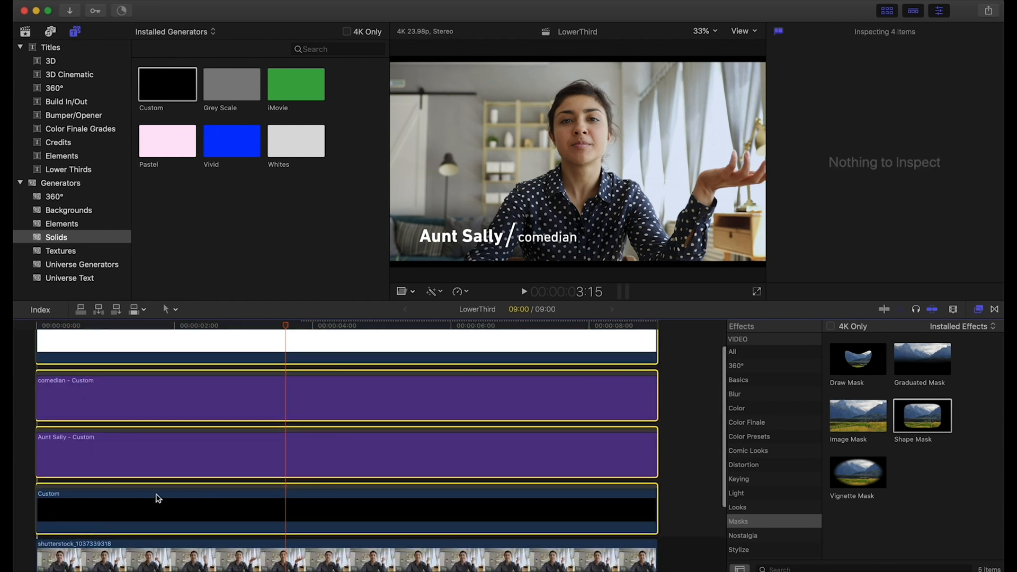
mouse_move(294, 390)
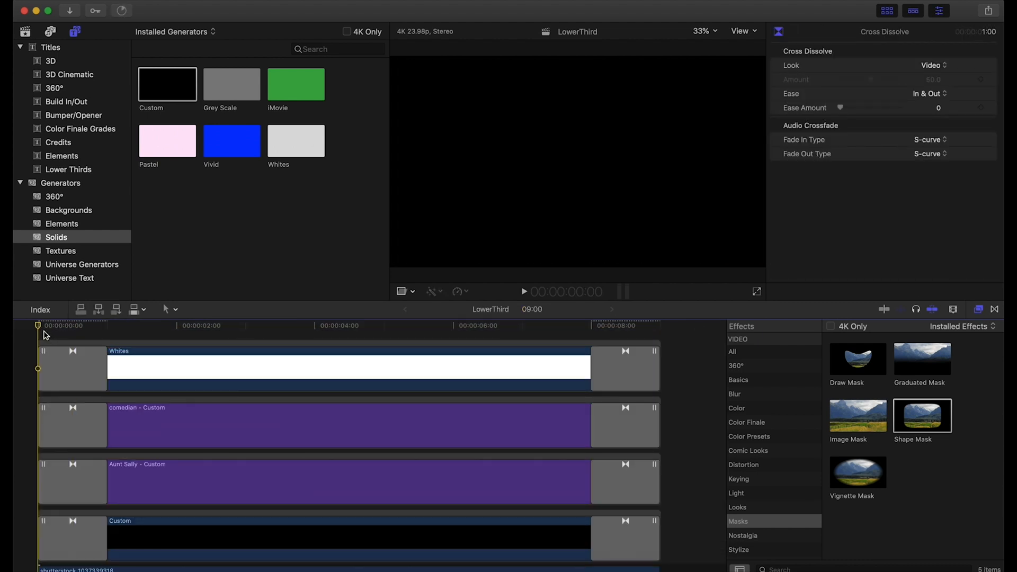
- Lengthen the cross-dissolve fades on all four lower-third layers and play them back from the start
click(524, 292)
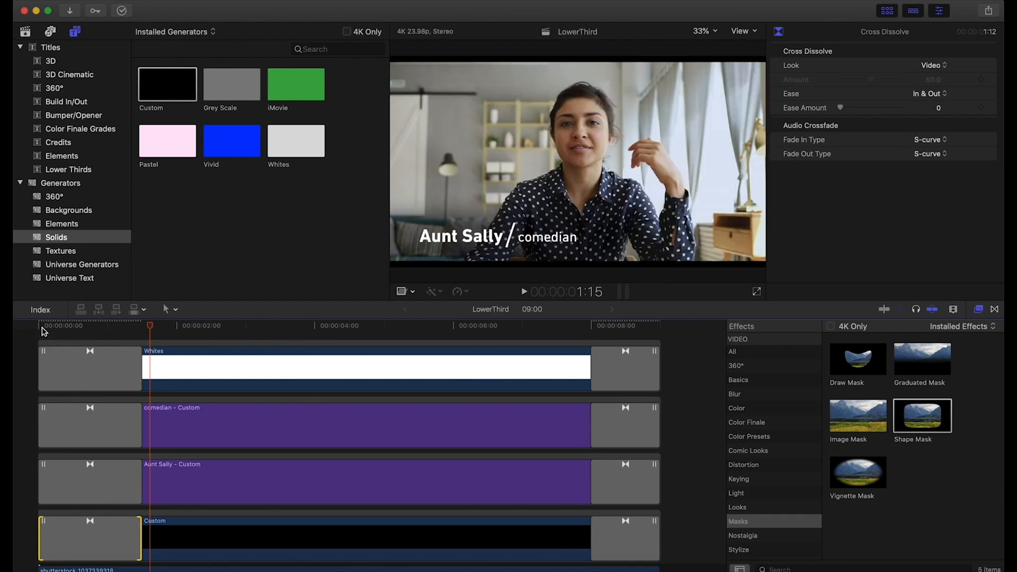
click(524, 292)
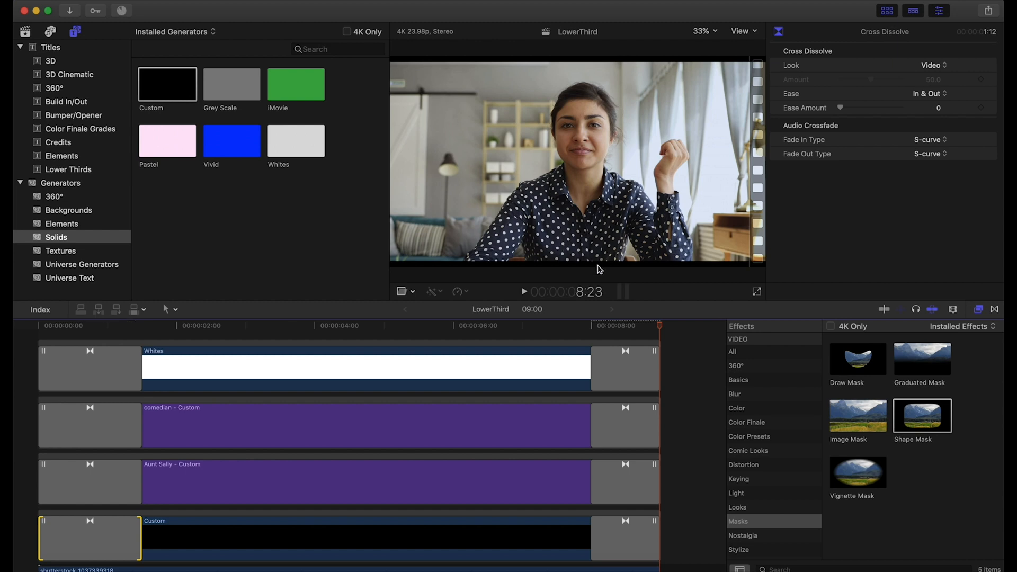
- Select the white divider clip, show the Lower Thirds titles, and preview the Echo template
click(376, 325)
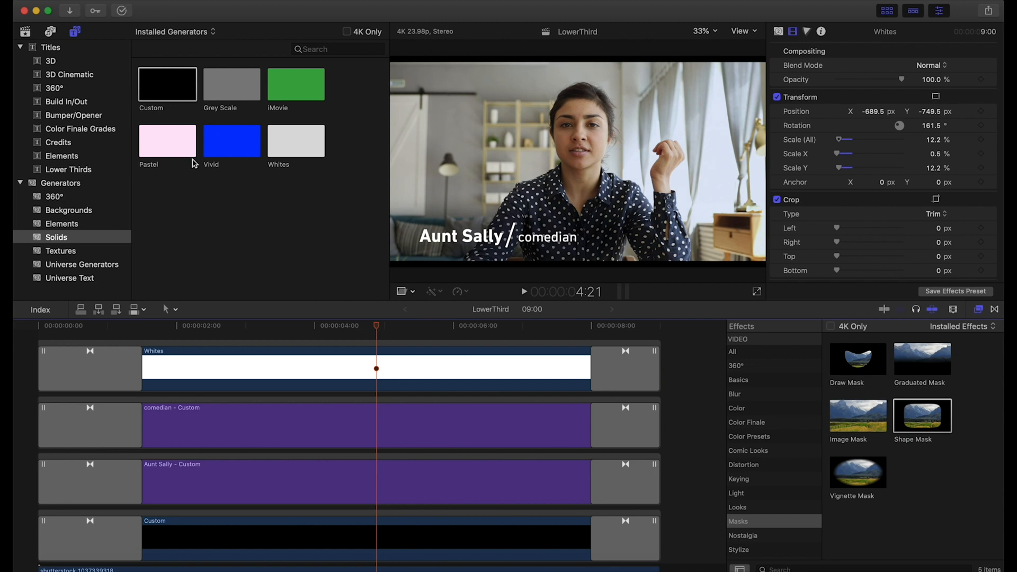
click(68, 169)
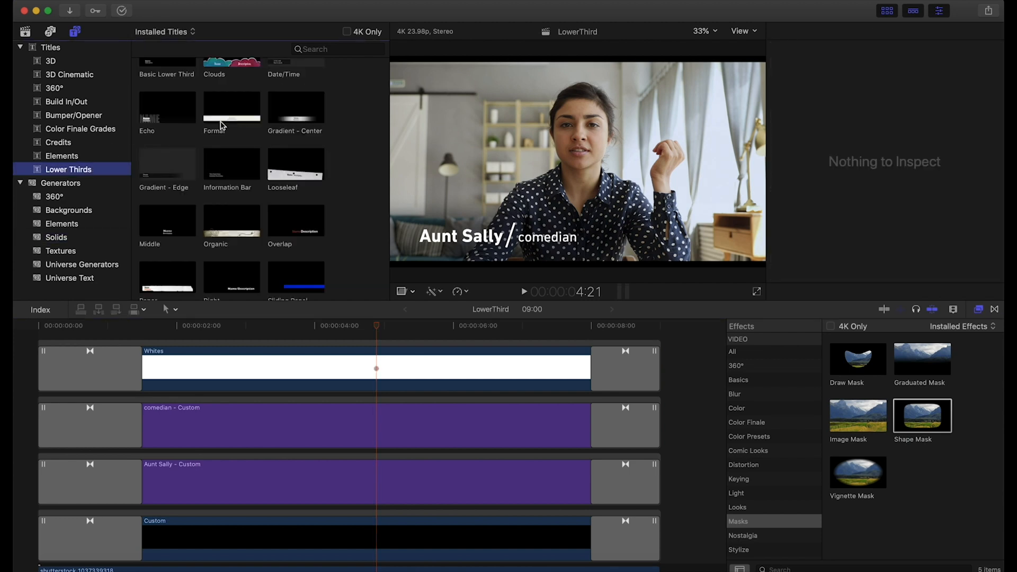
click(167, 107)
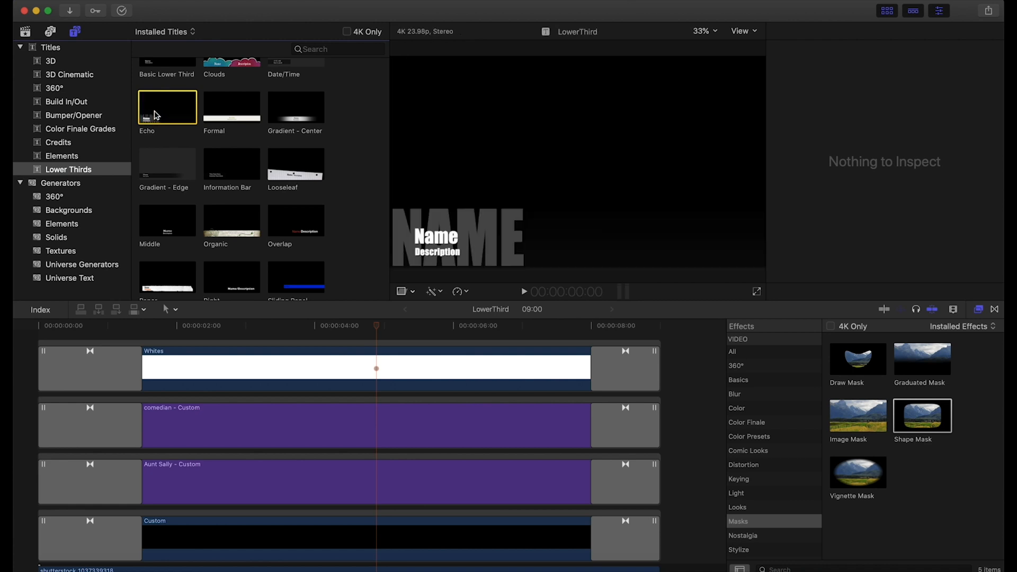